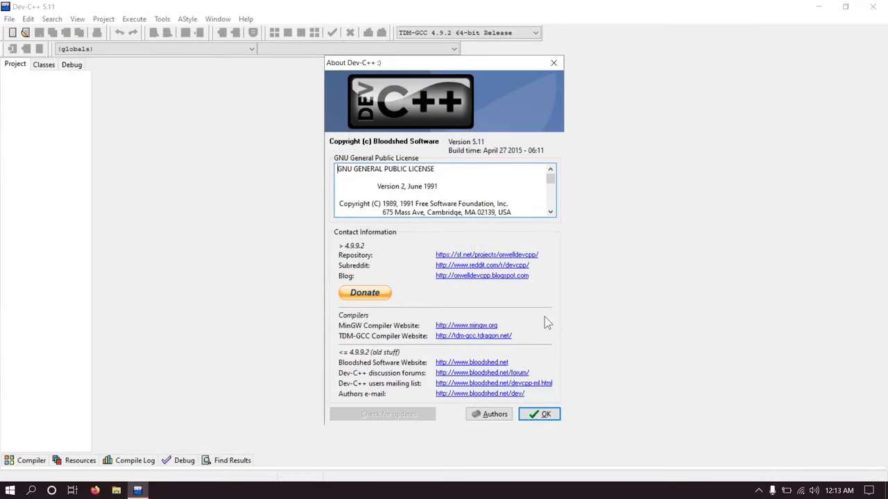
pyautogui.moveTo(627, 358)
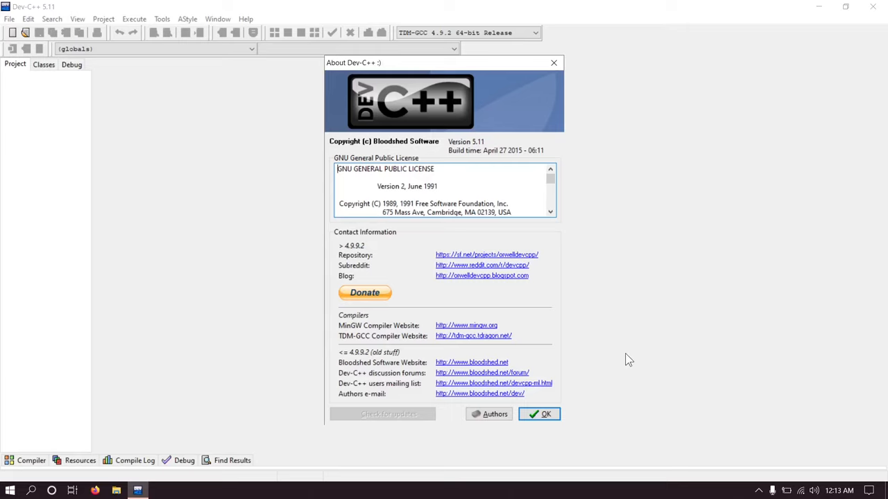
pyautogui.moveTo(366, 137)
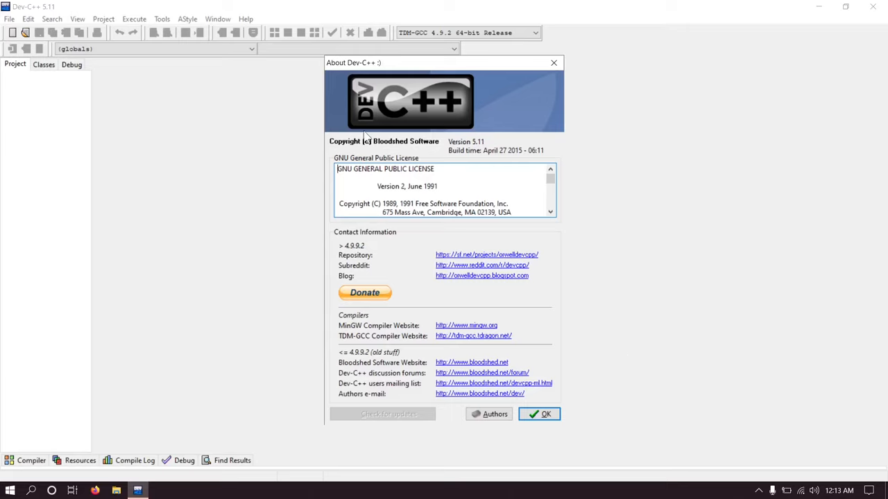
pyautogui.moveTo(437, 143)
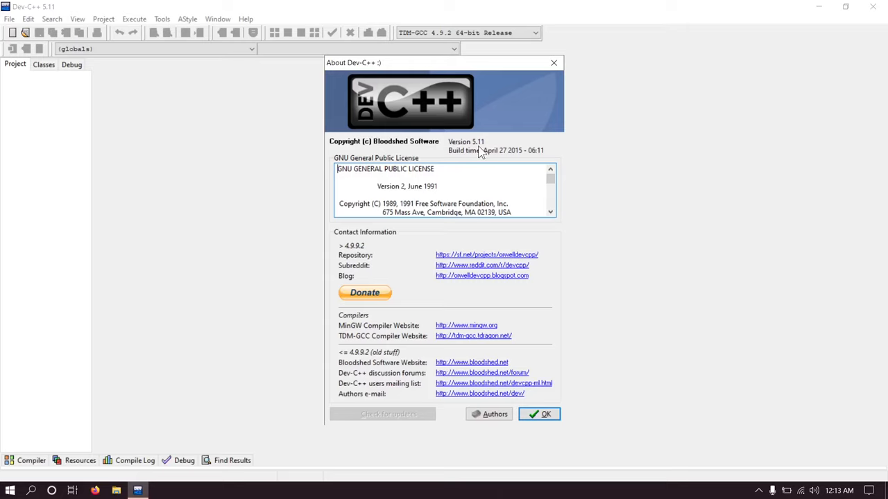
pyautogui.moveTo(538, 205)
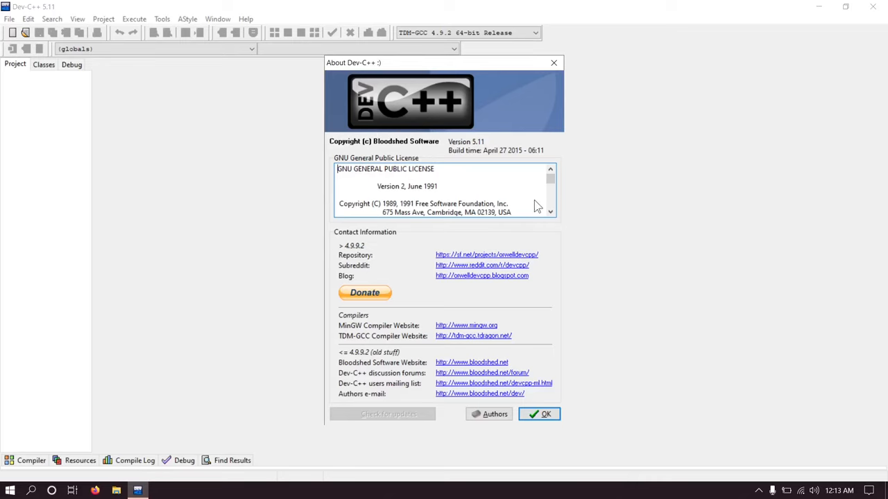
pyautogui.moveTo(558, 285)
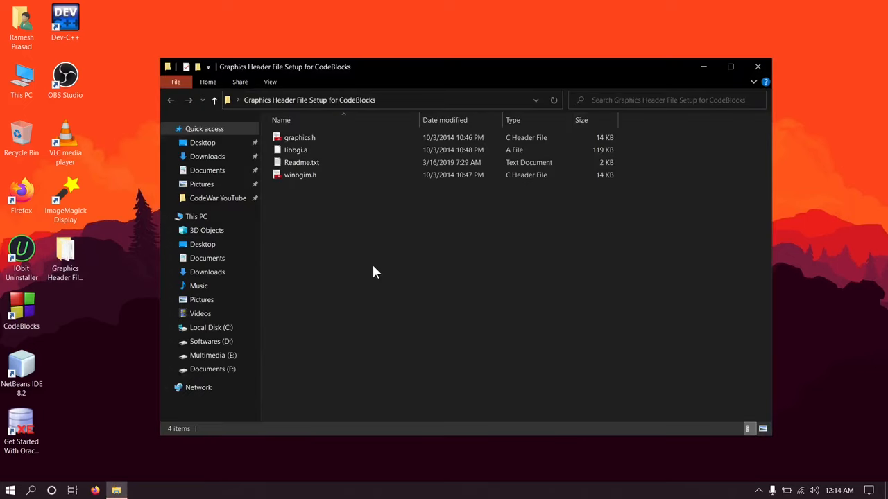
# - Select graphics.h and winbgim.h together and bring up their context menu
pyautogui.click(300, 137)
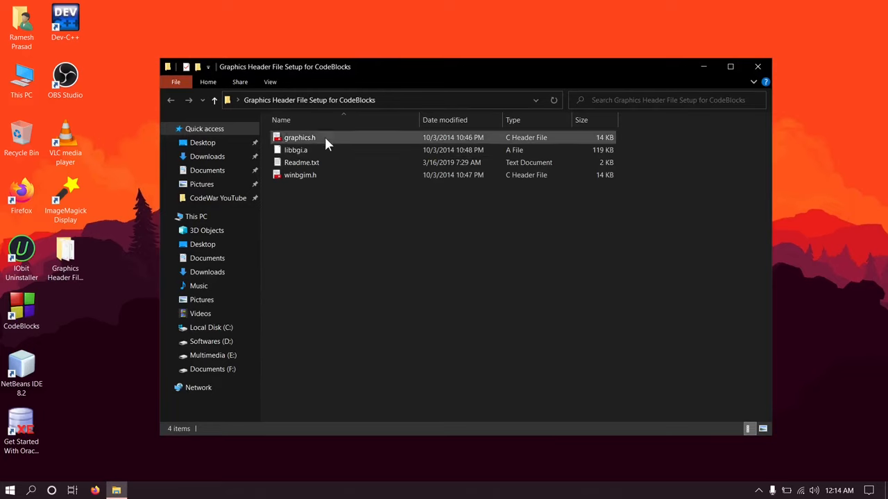
pyautogui.moveTo(314, 143)
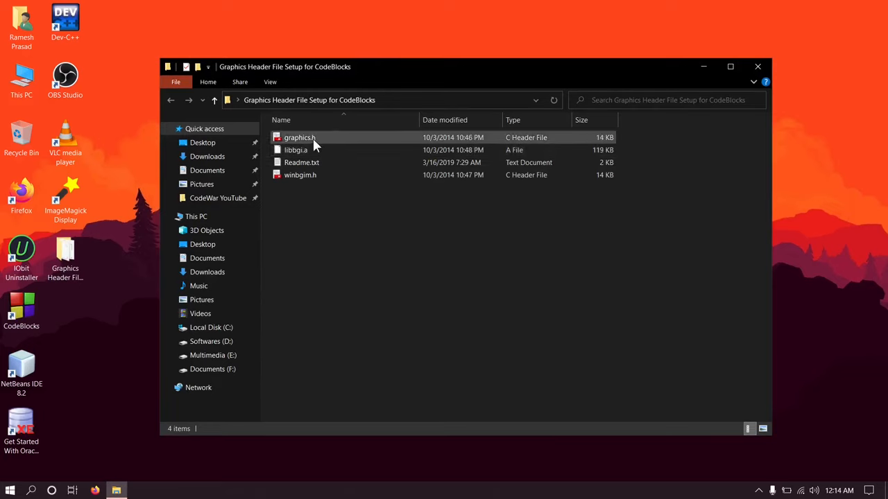
pyautogui.click(300, 174)
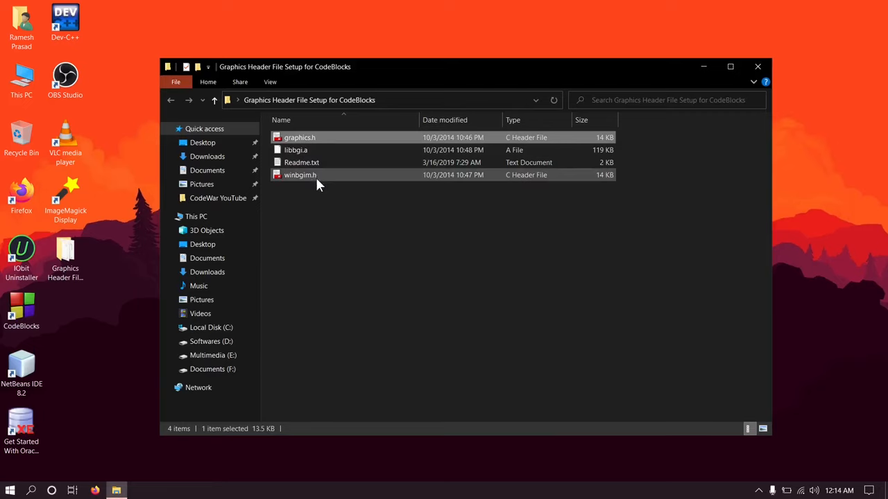
pyautogui.click(300, 175)
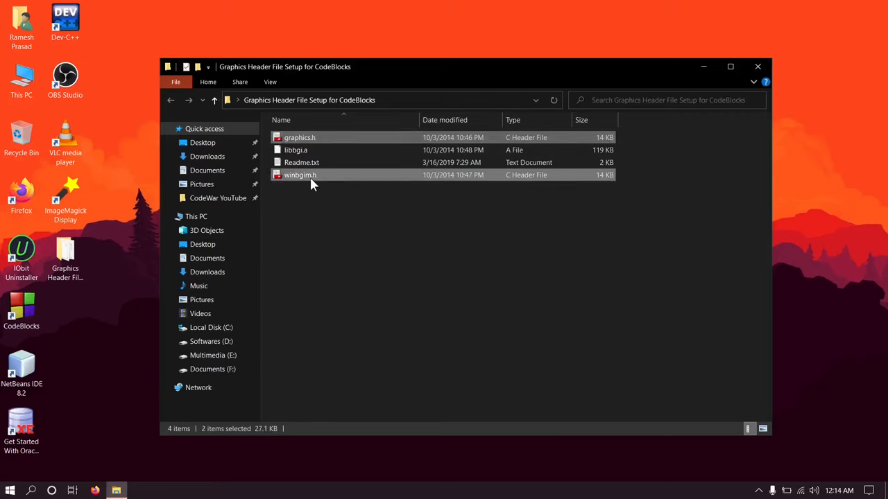
pyautogui.moveTo(349, 181)
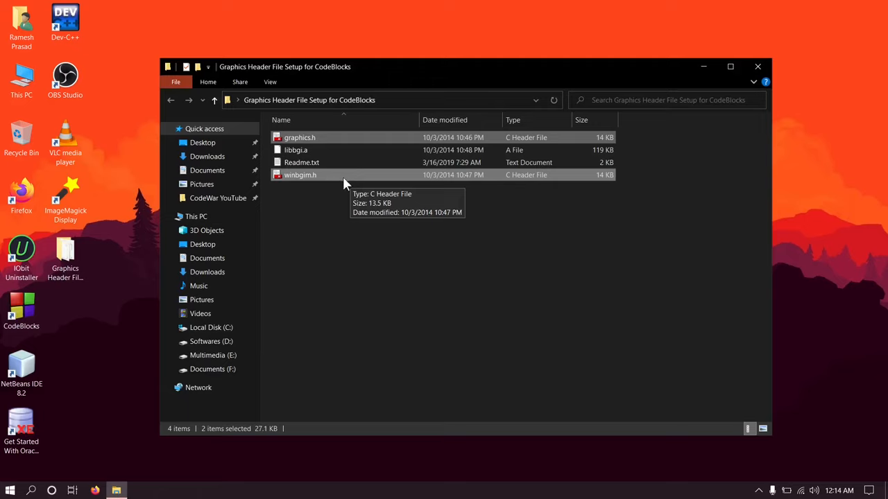
pyautogui.rightClick(300, 175)
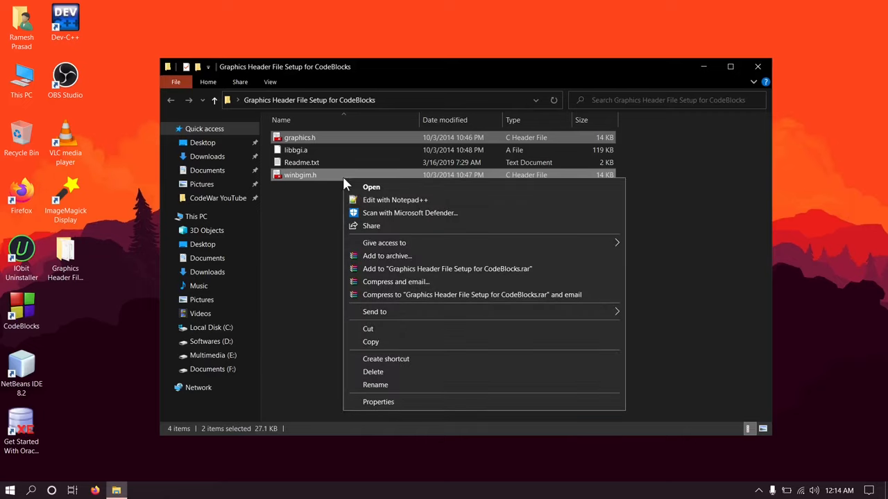
# - Copy the headers and navigate to C:\Program Files (x86)\Dev-Cpp\MinGW64\include
pyautogui.click(380, 341)
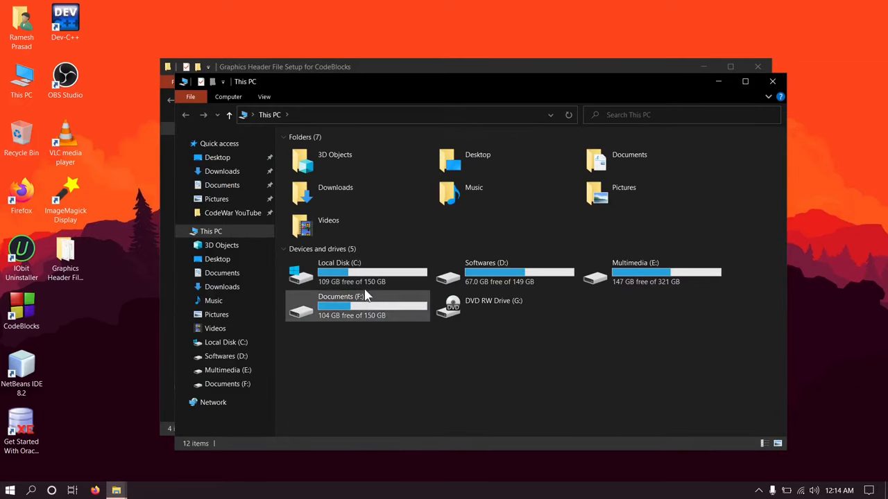
pyautogui.click(339, 270)
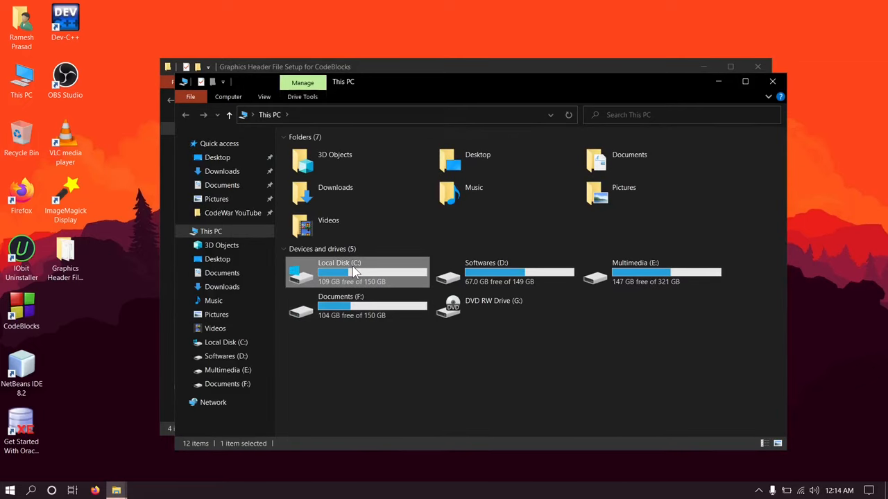
pyautogui.doubleClick(339, 272)
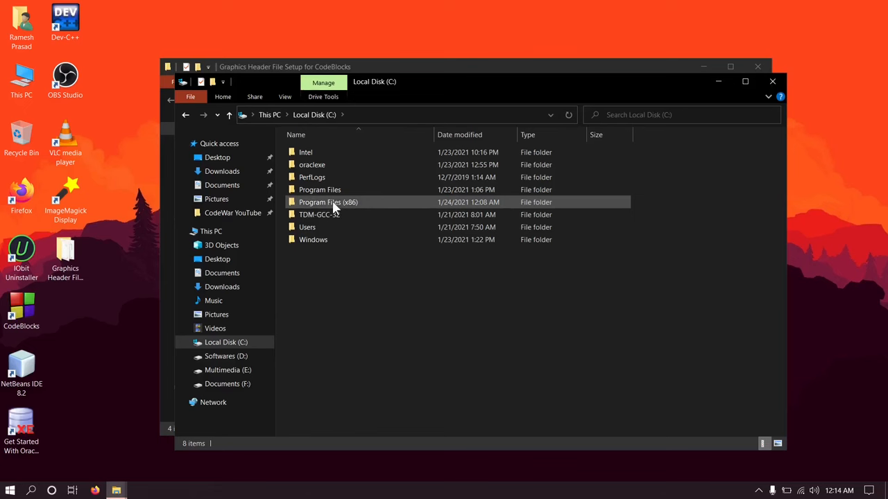
pyautogui.doubleClick(328, 203)
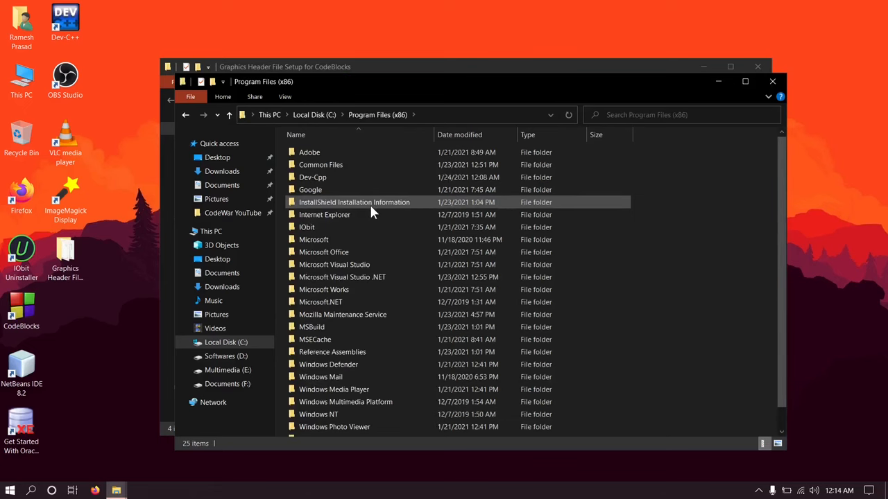
pyautogui.click(313, 177)
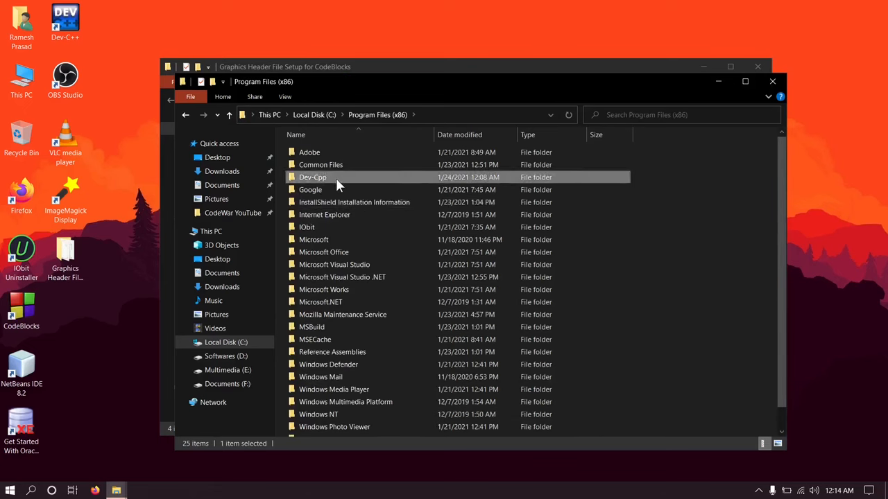
pyautogui.doubleClick(312, 178)
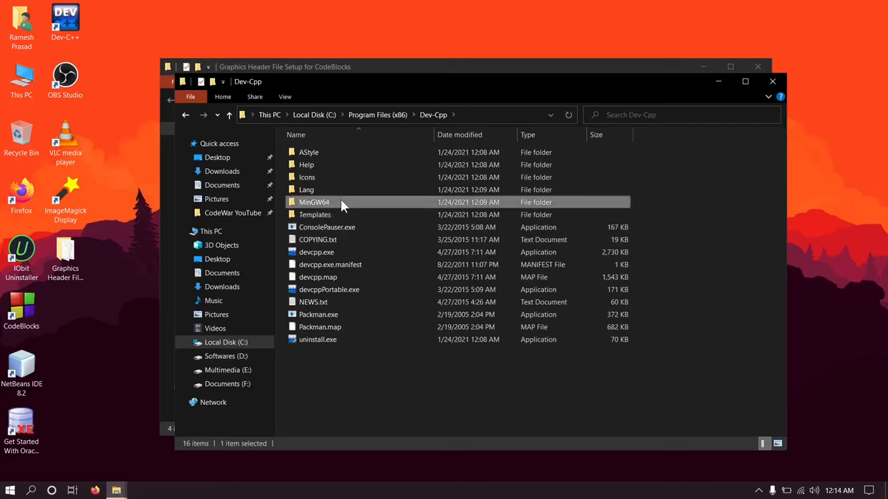
pyautogui.doubleClick(314, 202)
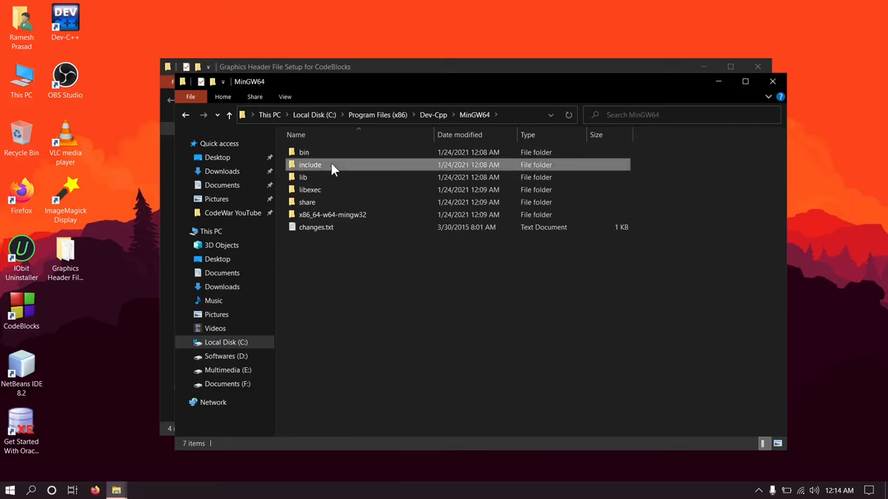
pyautogui.doubleClick(311, 164)
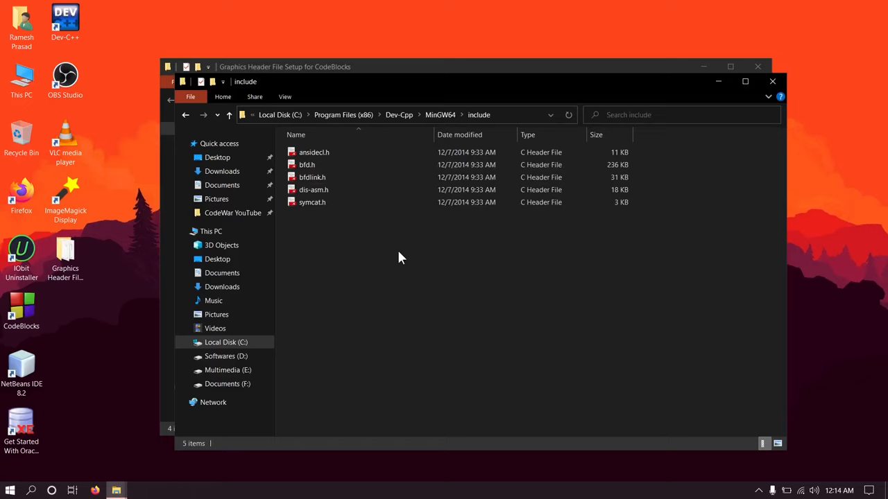
pyautogui.moveTo(421, 283)
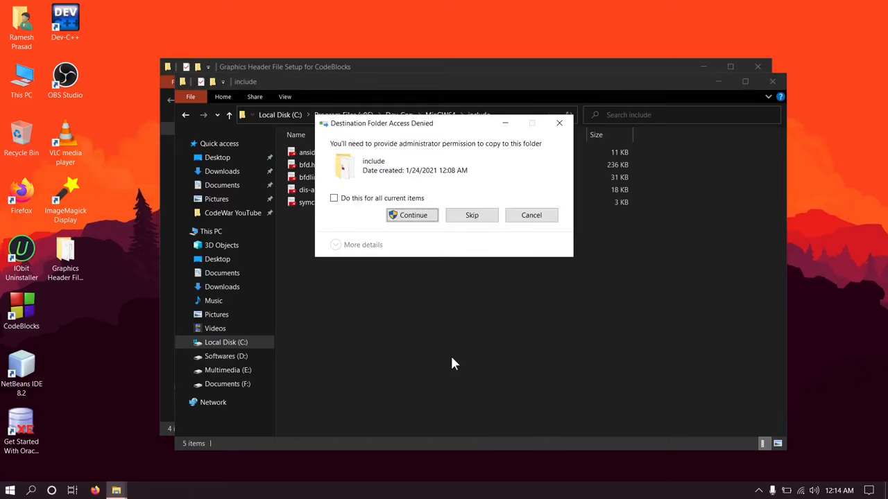
# - Paste the headers with administrator permission and return to the graphics setup folder
pyautogui.click(412, 215)
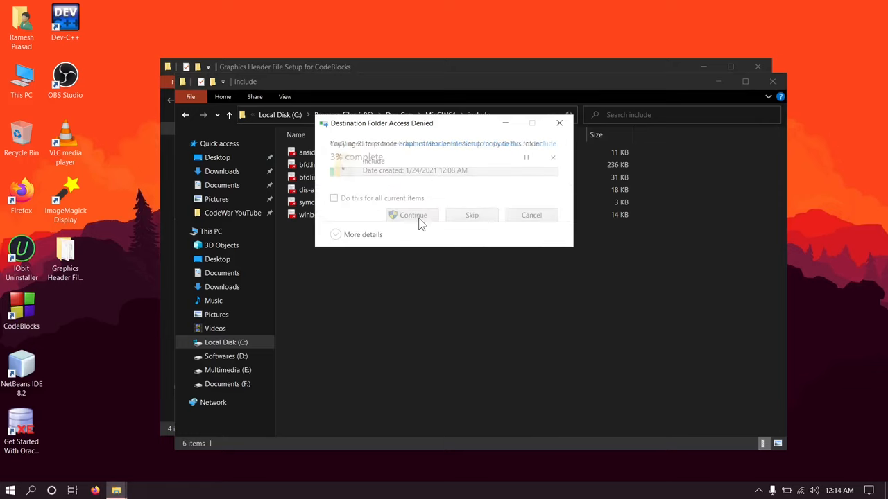
pyautogui.click(414, 215)
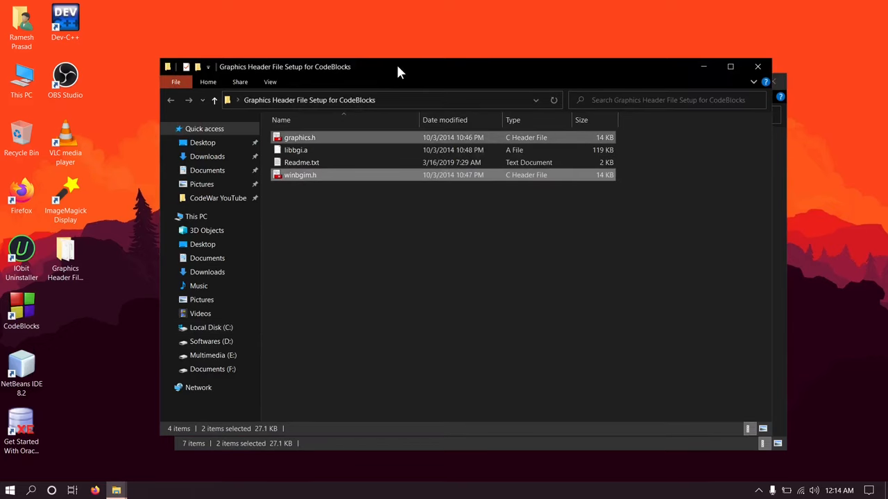
# - Copy libbgi.a into Dev-Cpp's MinGW64 lib folder, granting administrator permission
pyautogui.click(296, 150)
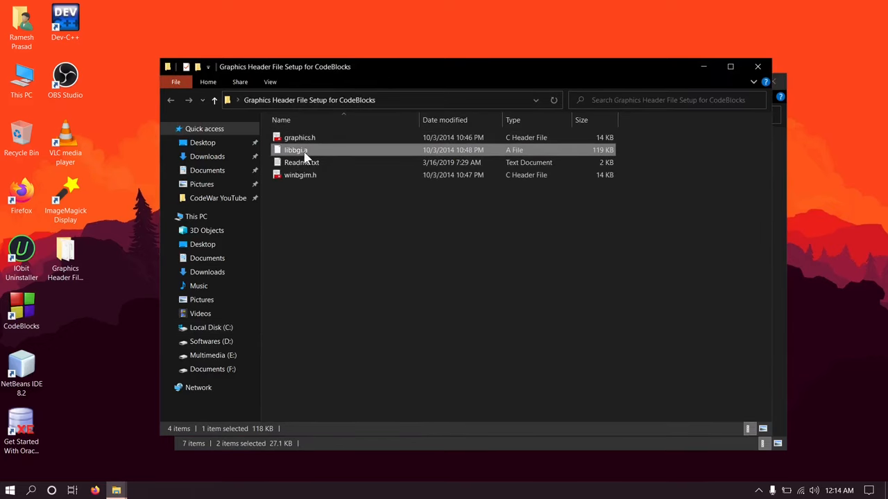
pyautogui.moveTo(297, 149)
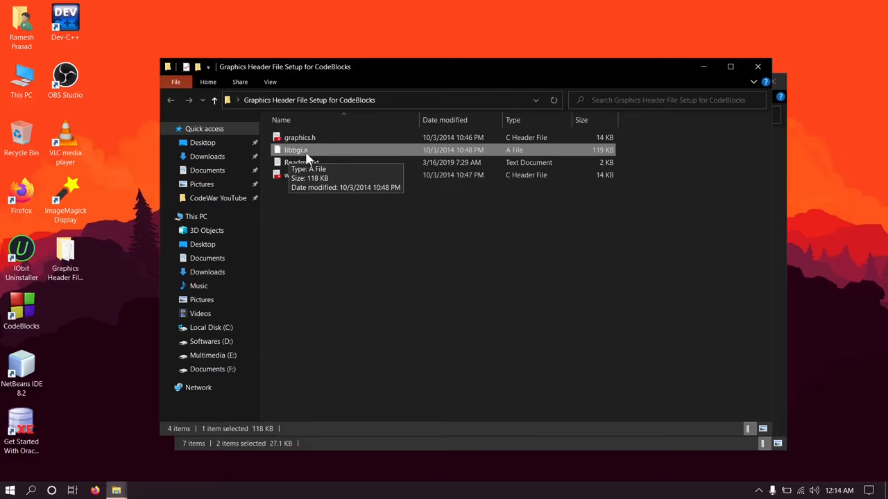
pyautogui.rightClick(296, 150)
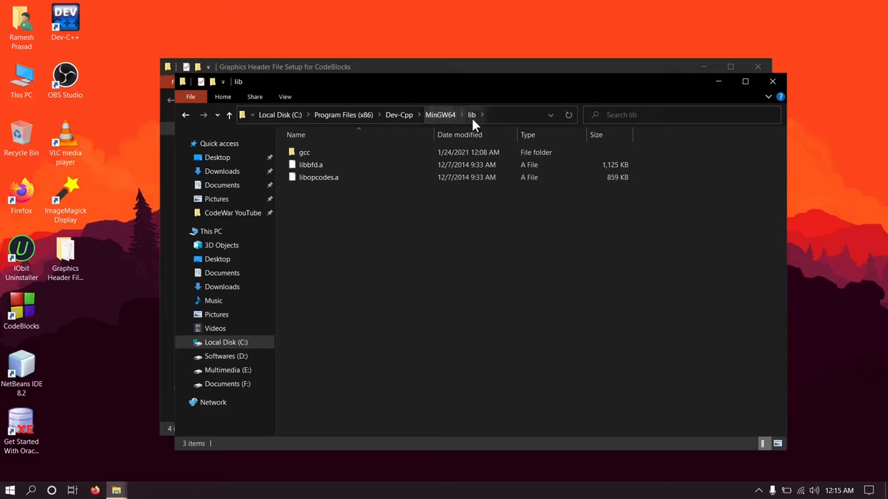
pyautogui.moveTo(408, 233)
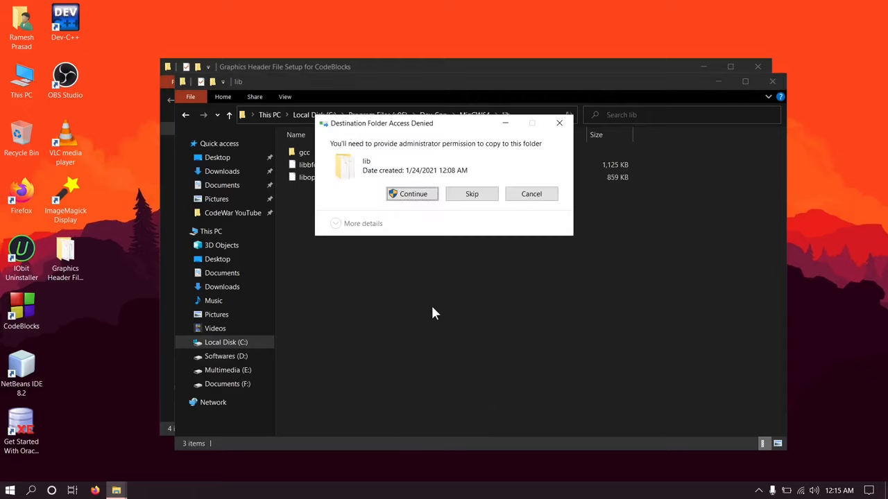
pyautogui.click(413, 194)
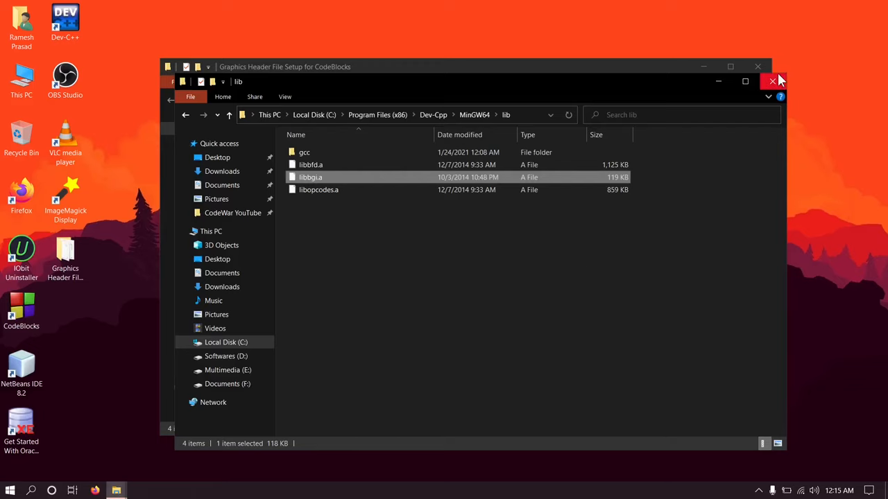
# - Launch Dev-C++ and choose TDM-GCC 4.9.2 32-bit Release as the compiler set
pyautogui.click(758, 66)
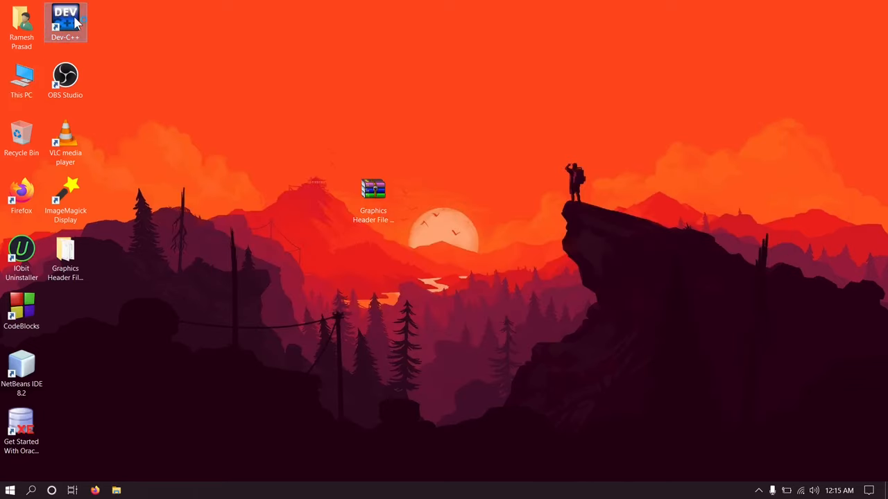
pyautogui.doubleClick(66, 21)
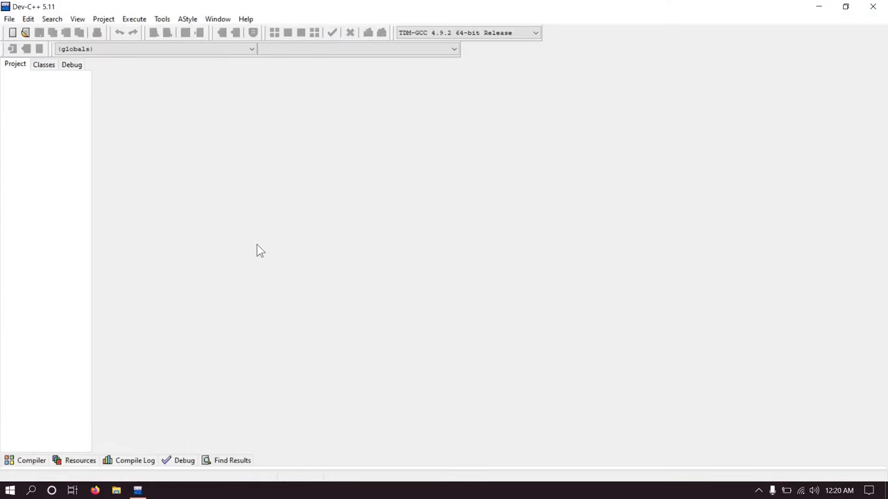
pyautogui.moveTo(499, 134)
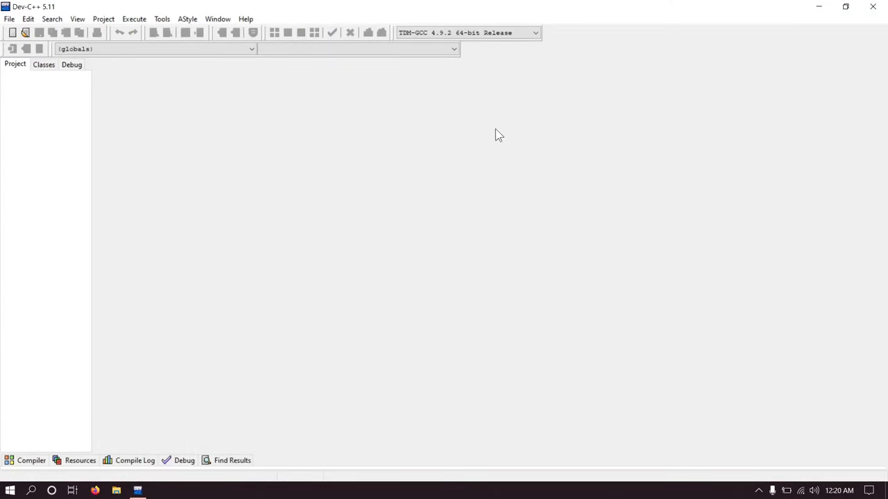
pyautogui.click(465, 33)
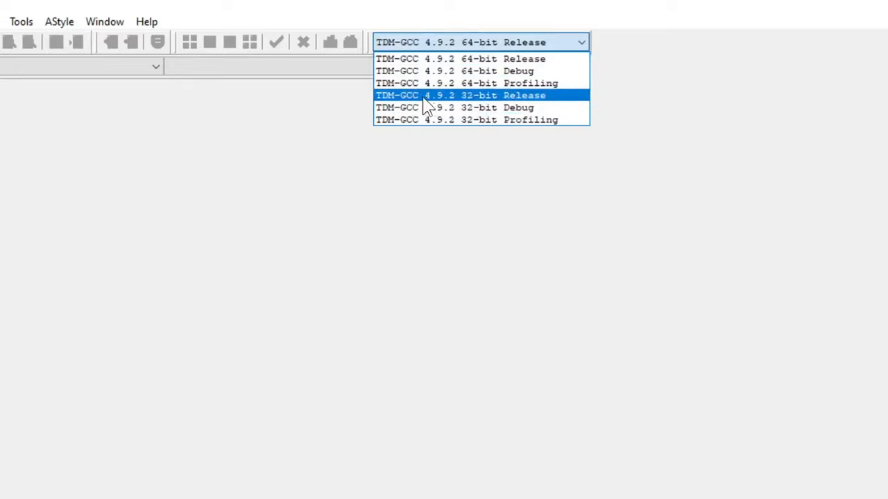
pyautogui.moveTo(405, 109)
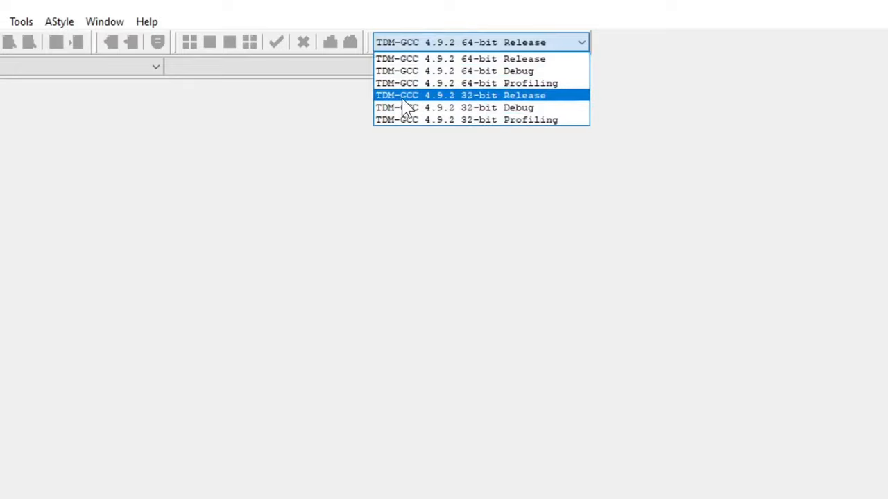
pyautogui.moveTo(474, 108)
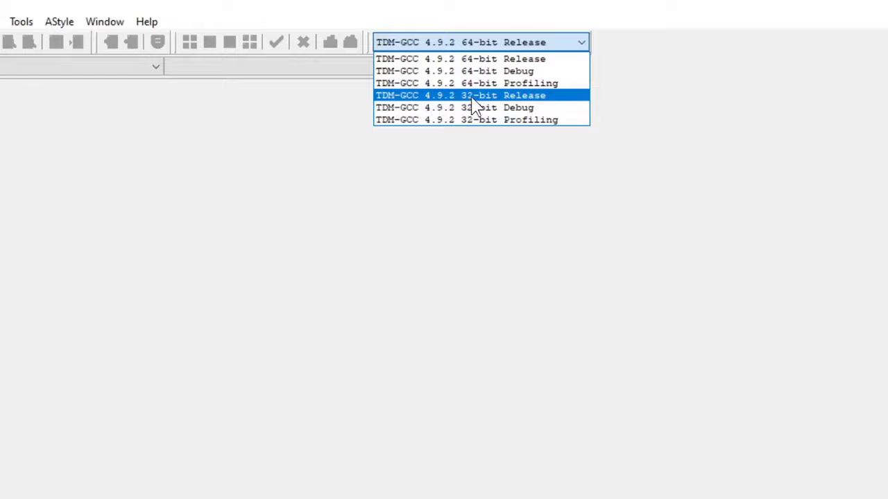
pyautogui.moveTo(558, 104)
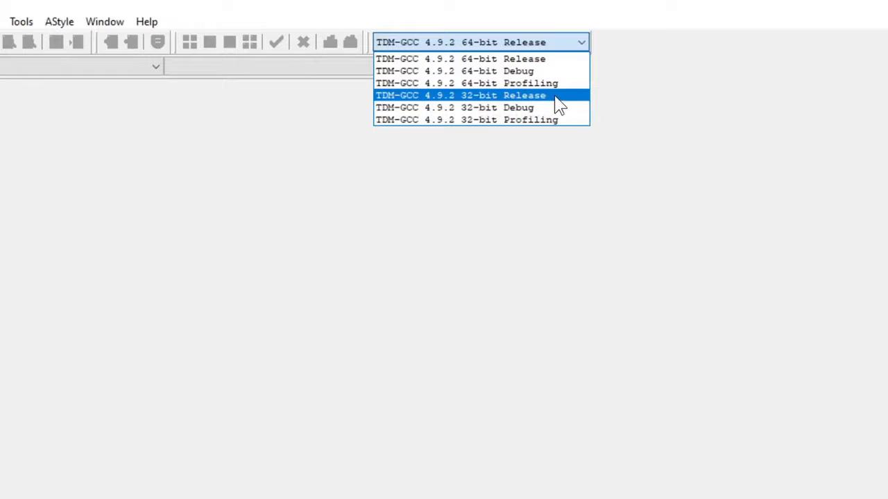
pyautogui.click(461, 94)
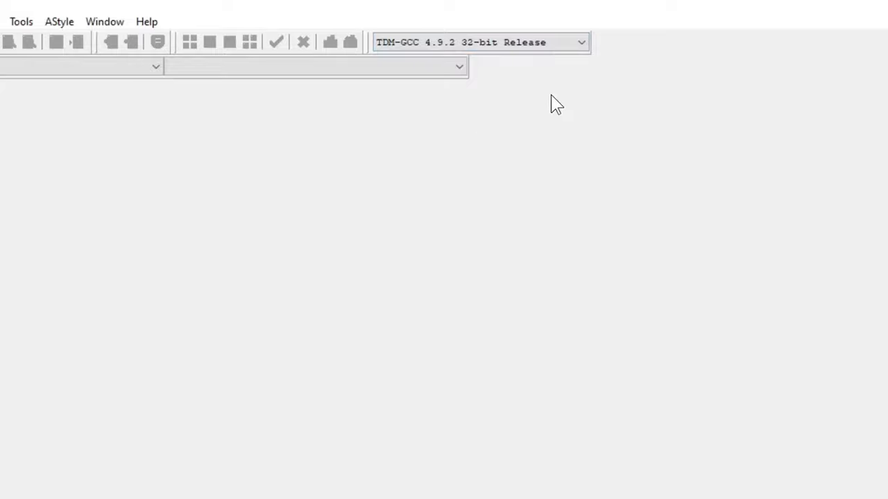
pyautogui.click(21, 22)
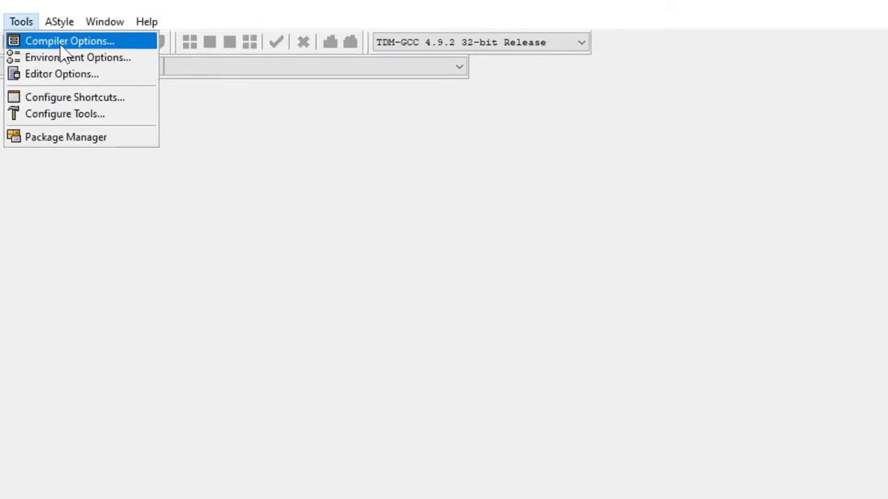
# - In Compiler Options, append -lgdi32 -lcomdlg32 after the existing linker flag
pyautogui.click(70, 41)
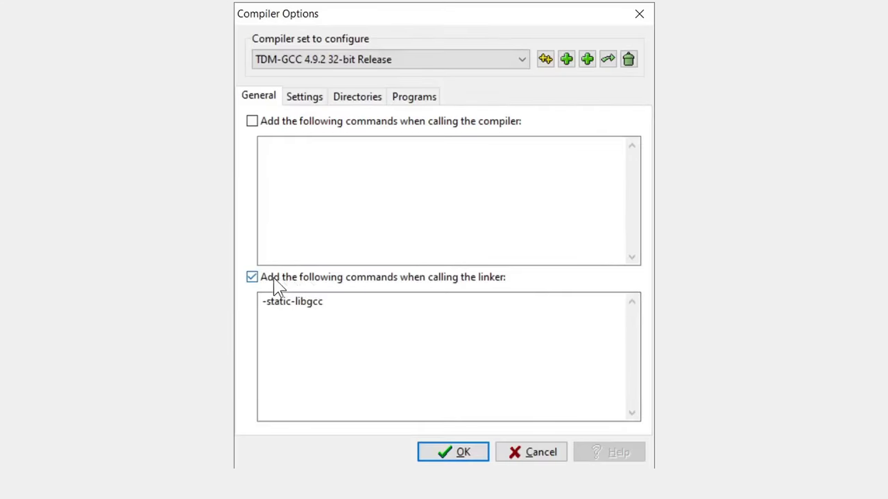
pyautogui.moveTo(414, 290)
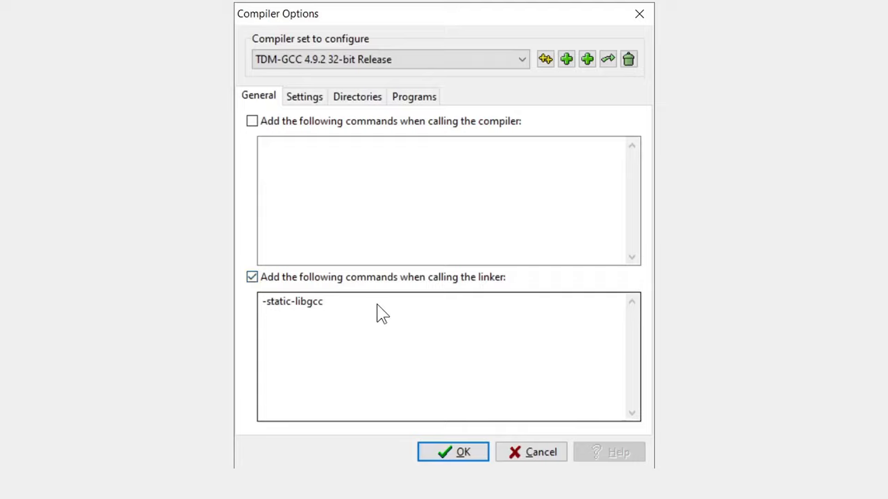
pyautogui.click(382, 312)
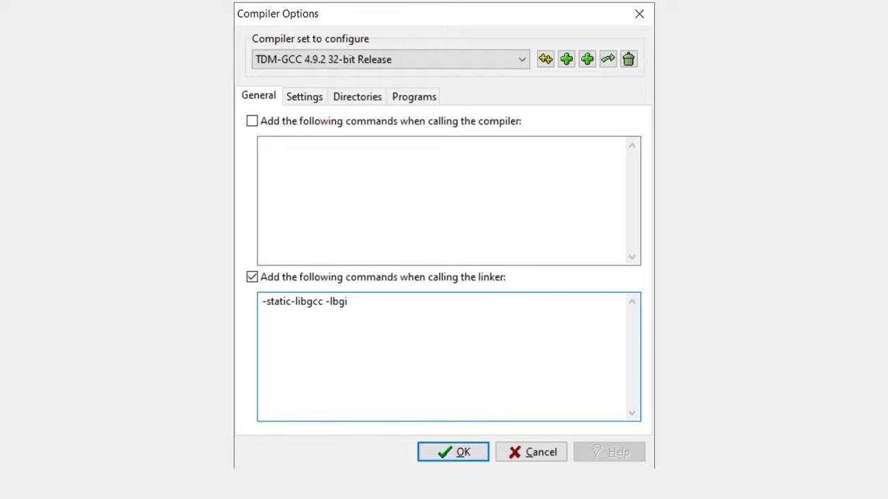
pyautogui.write('-l')
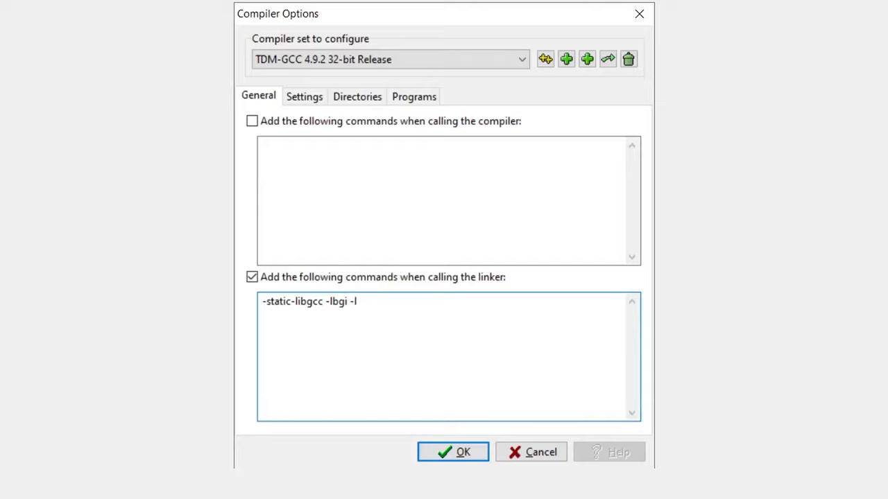
pyautogui.write('gdi32')
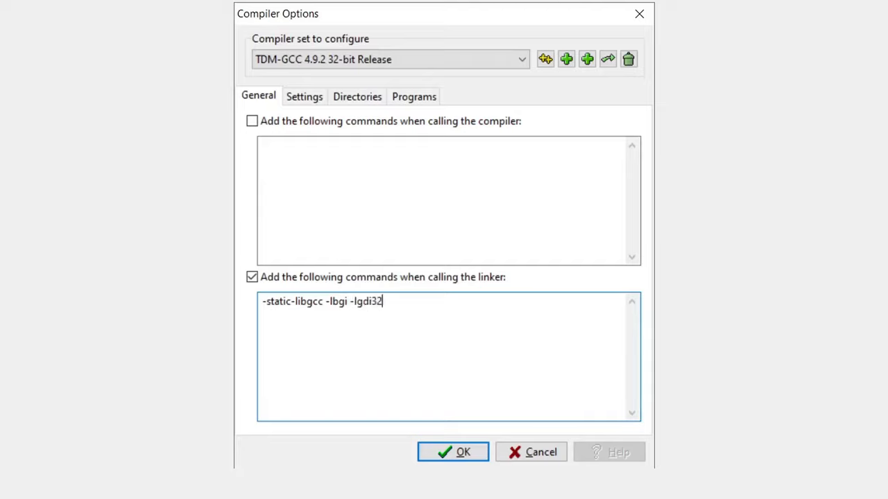
pyautogui.write('-l')
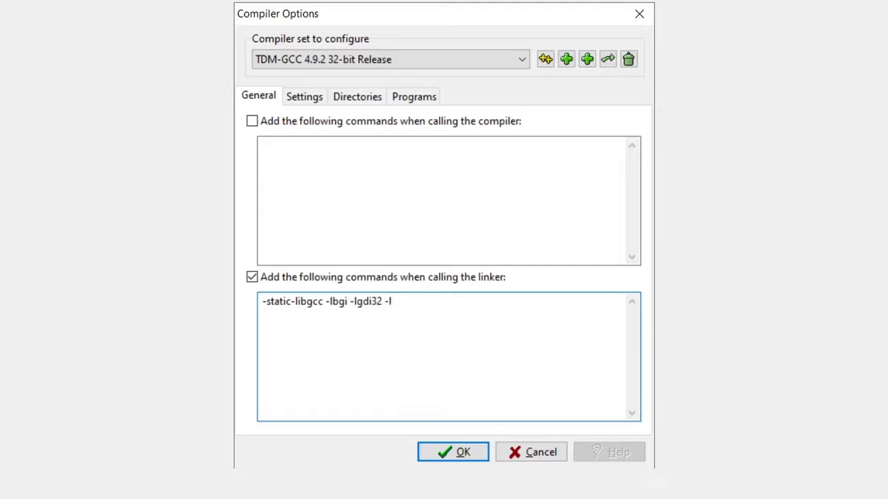
pyautogui.write('comdlg')
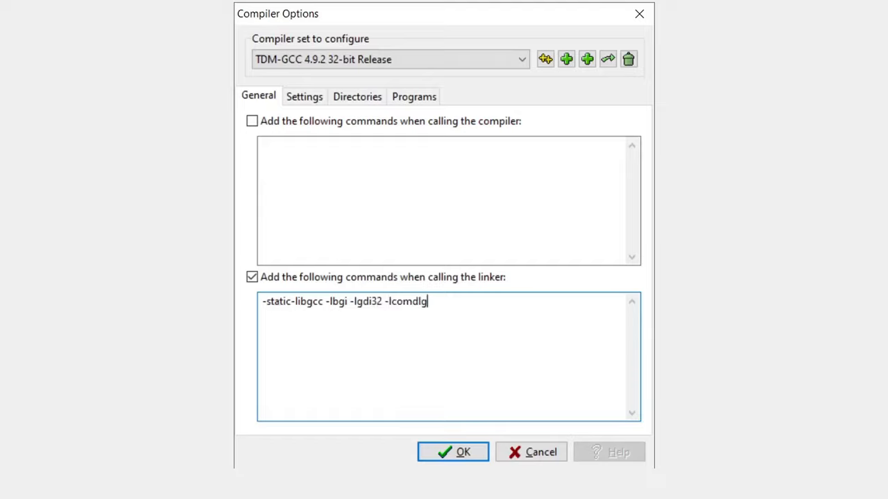
pyautogui.write('32')
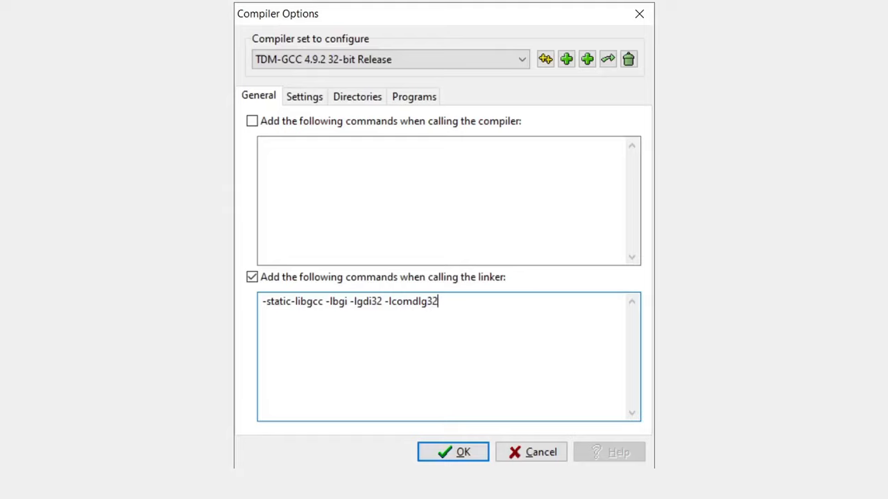
# - Continue the linker flags with -luuid -loleaut32 -lole32
pyautogui.write('-')
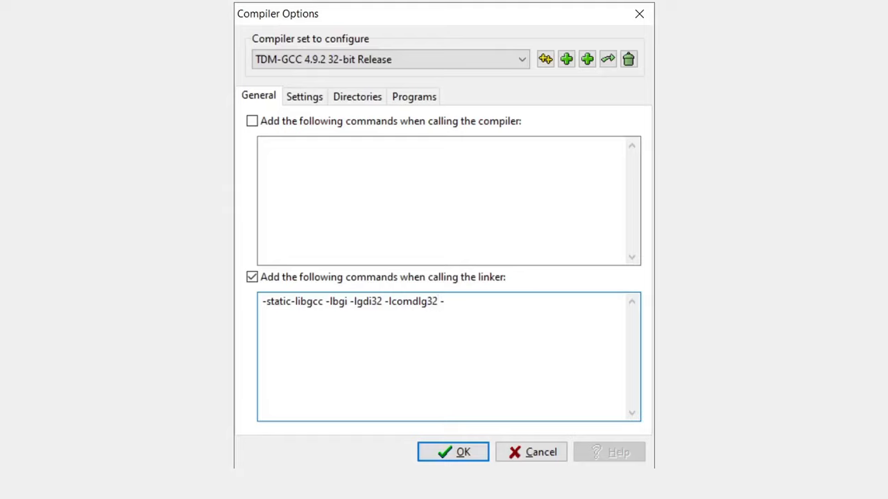
pyautogui.write('luuid')
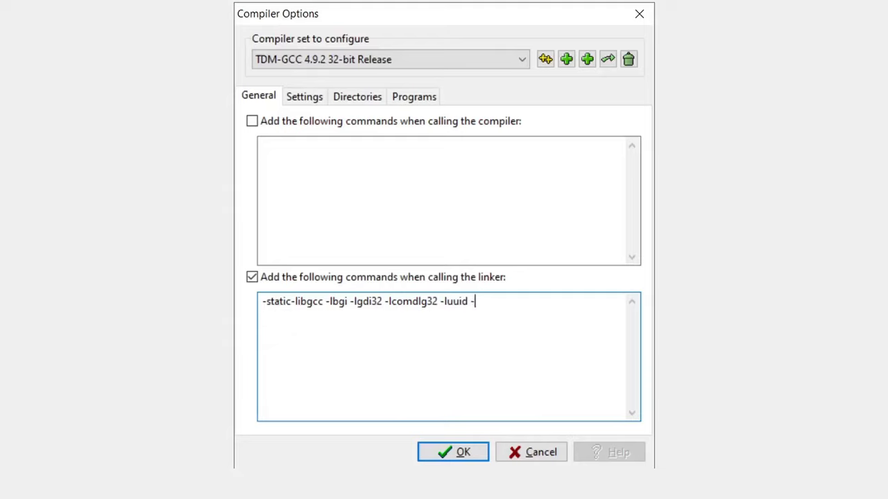
pyautogui.write('-lole')
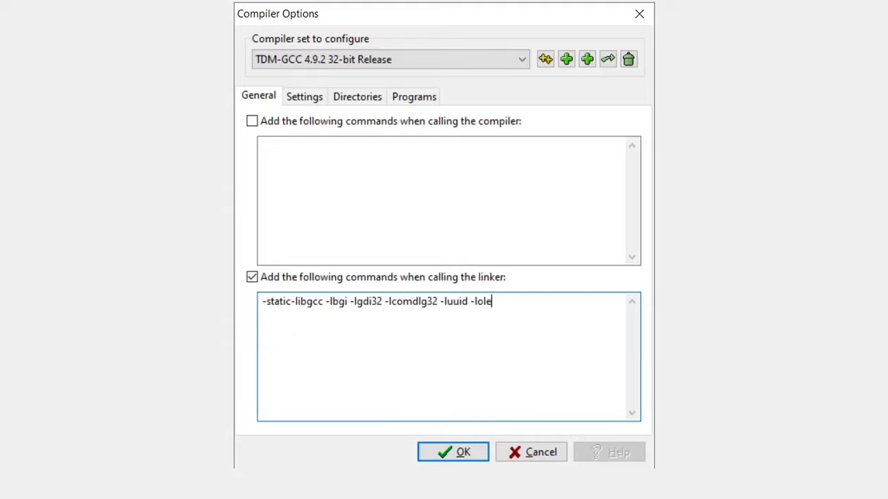
pyautogui.write('aut')
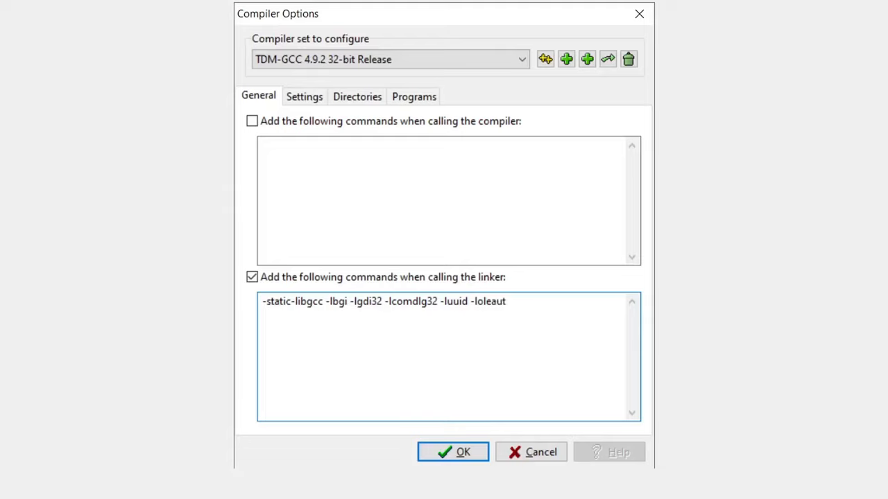
pyautogui.write('32')
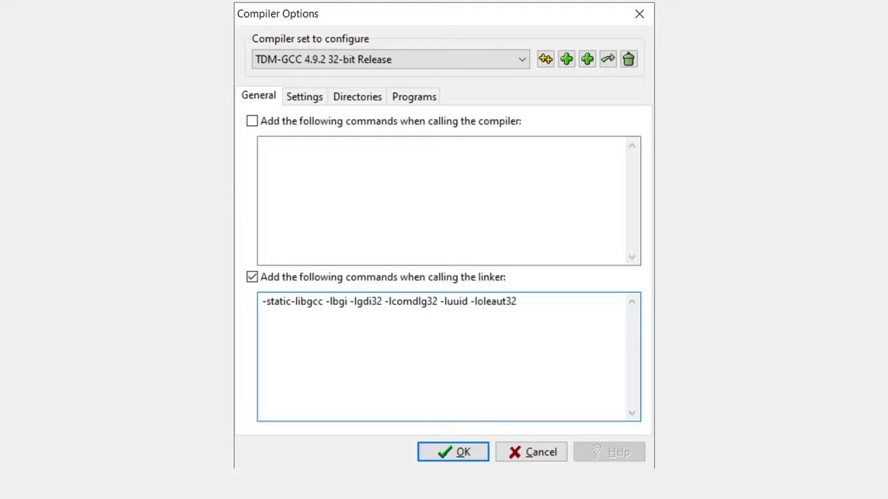
pyautogui.write('-lol')
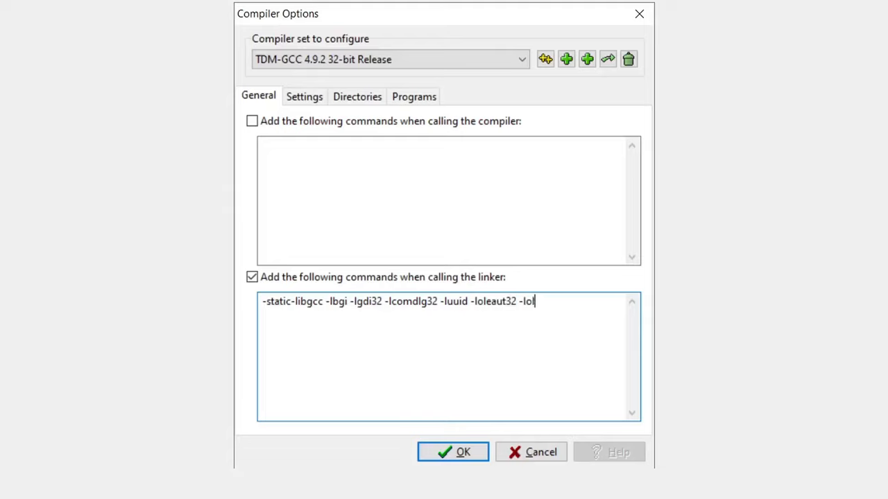
pyautogui.write('e32')
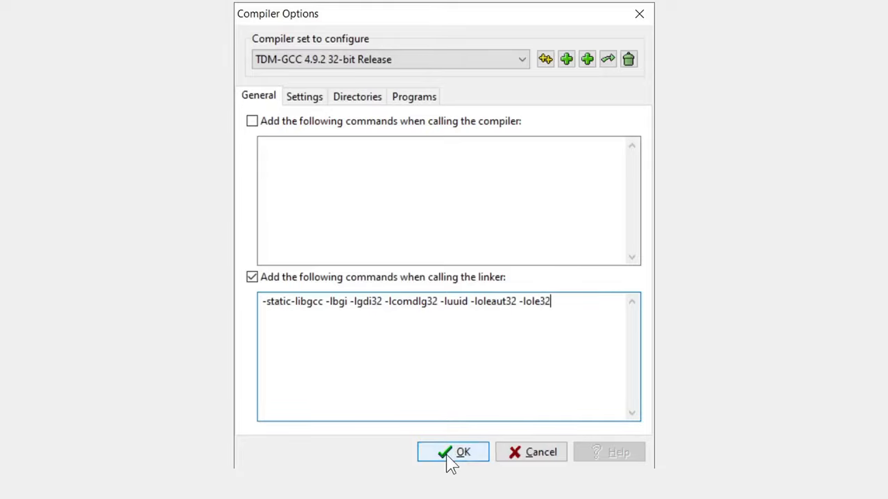
# - Confirm the Compiler Options dialog to save the new linker flags
pyautogui.click(453, 453)
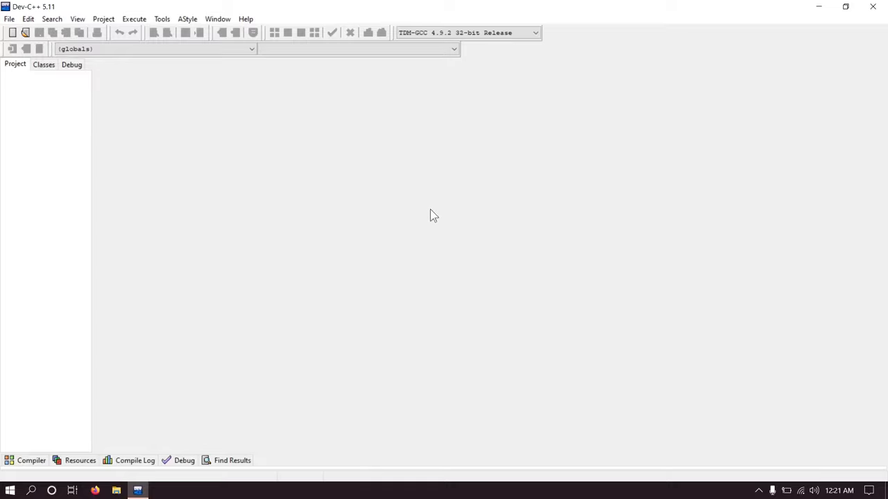
pyautogui.moveTo(150, 134)
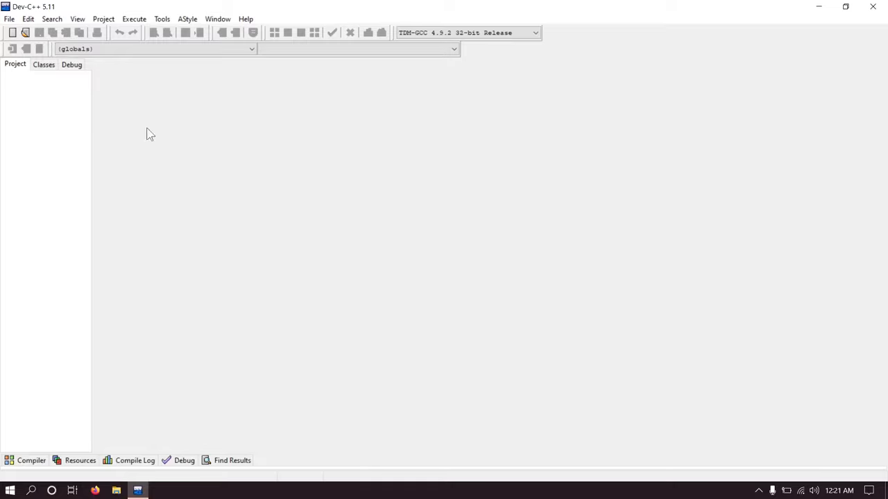
pyautogui.moveTo(212, 180)
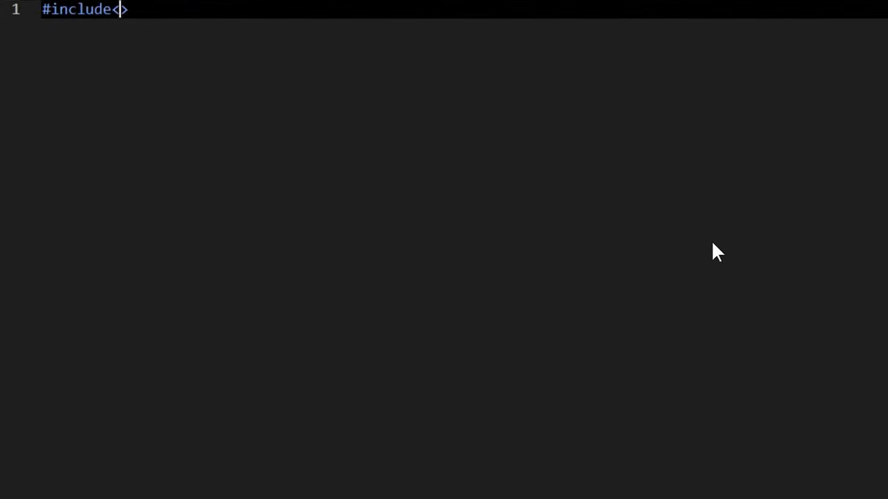
# - Write #include graphics.h and main() declaring gd=DETECT, gm and calling initgraph(&gd, &gm, ...)
pyautogui.write('graph')
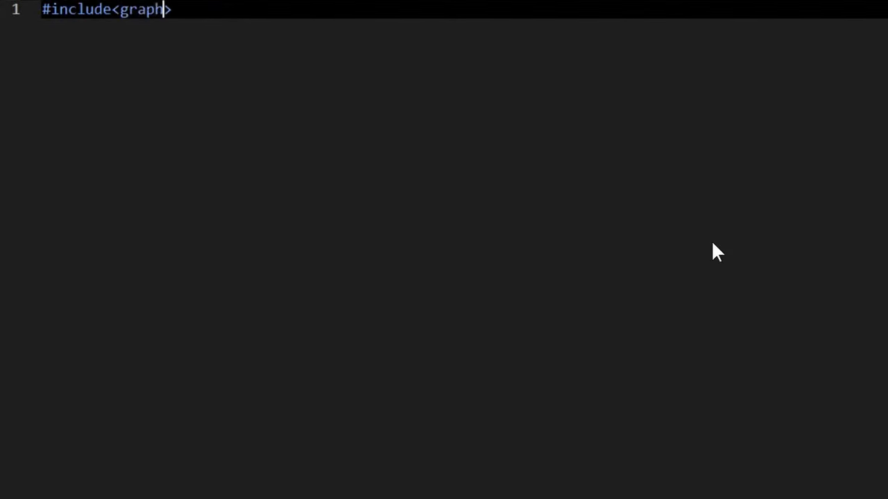
pyautogui.write('ics.h')
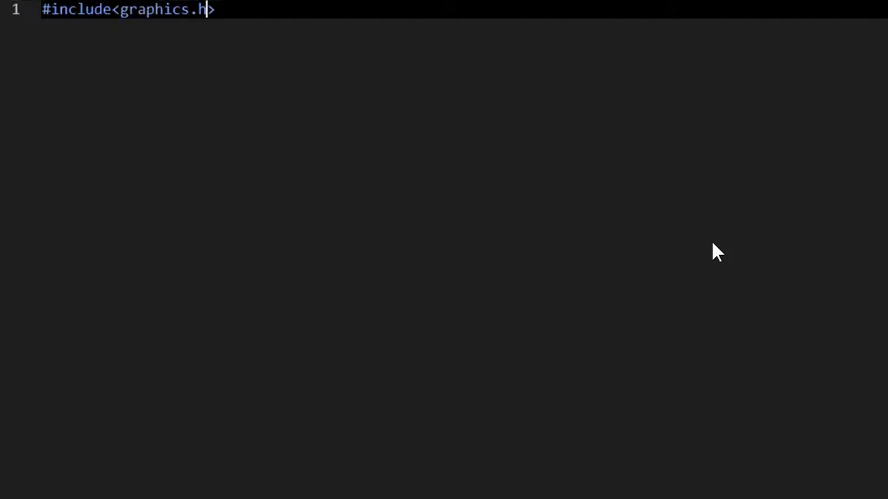
pyautogui.write('int')
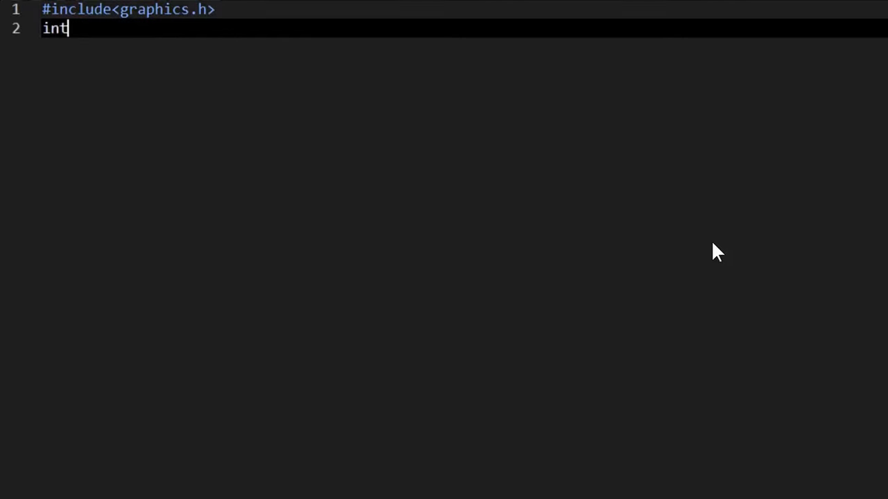
pyautogui.write('main()')
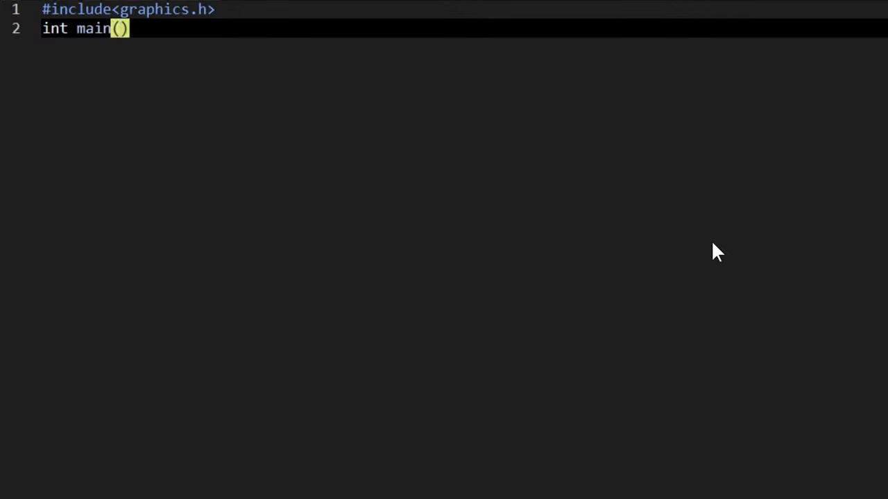
pyautogui.write('{')
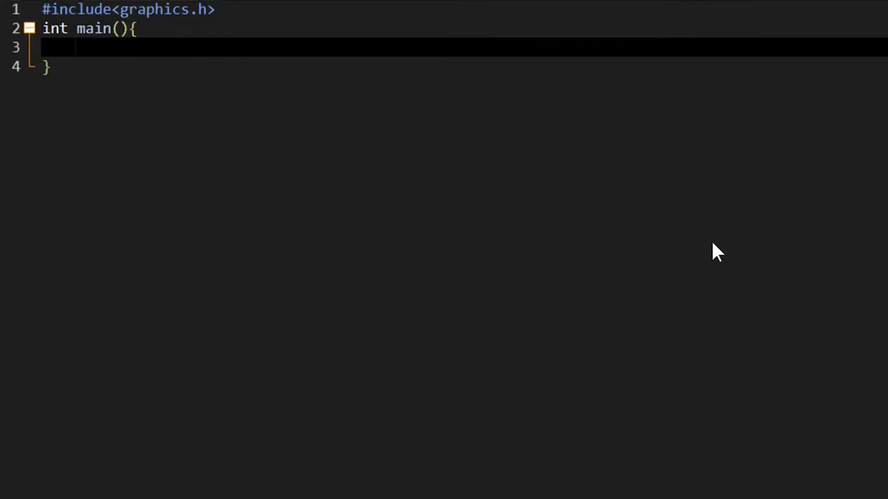
pyautogui.write('int gd=D')
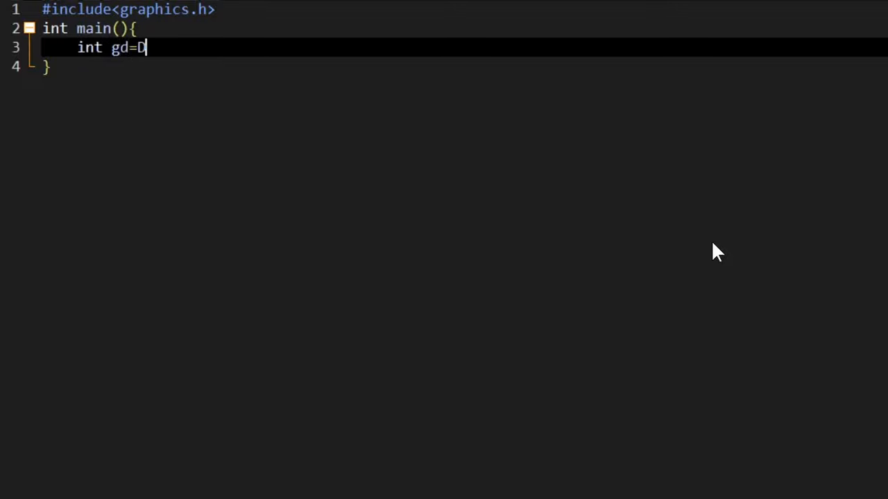
pyautogui.write('ETECT,')
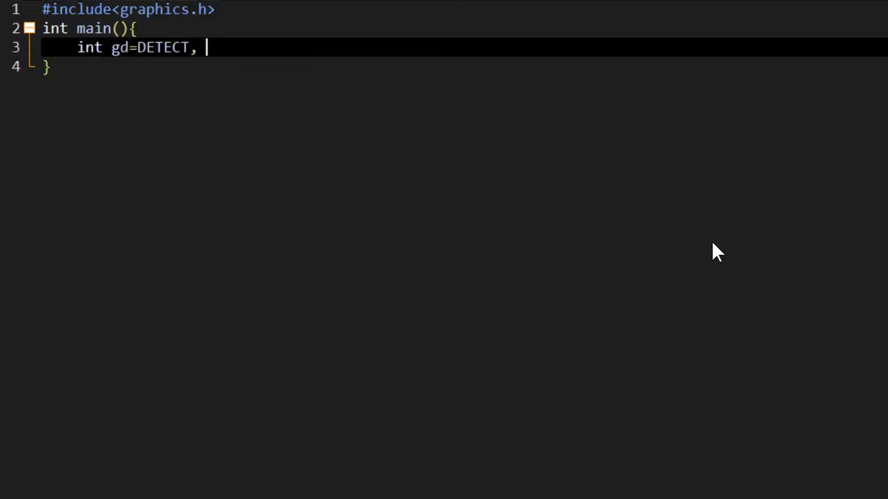
pyautogui.write('gm;')
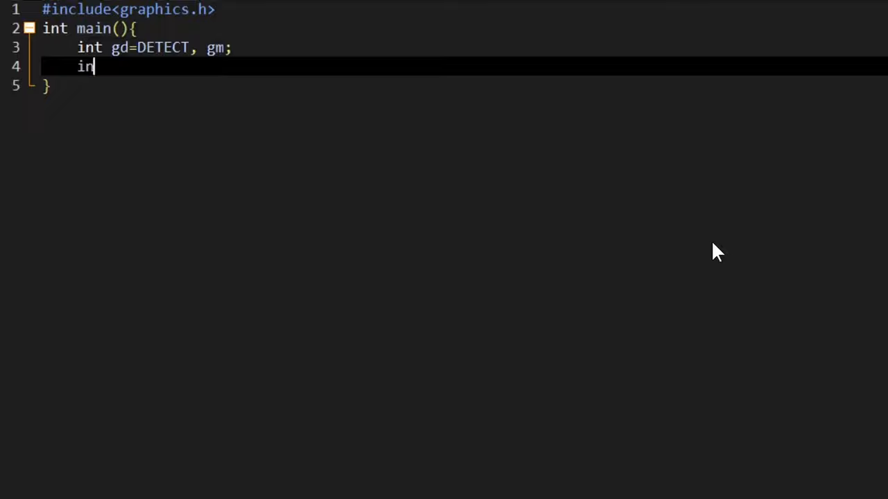
pyautogui.write('tgra')
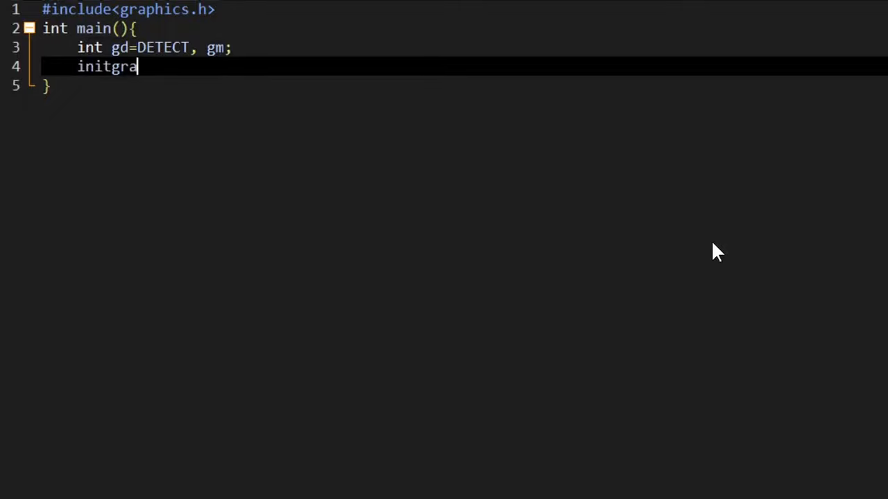
pyautogui.write('ph()')
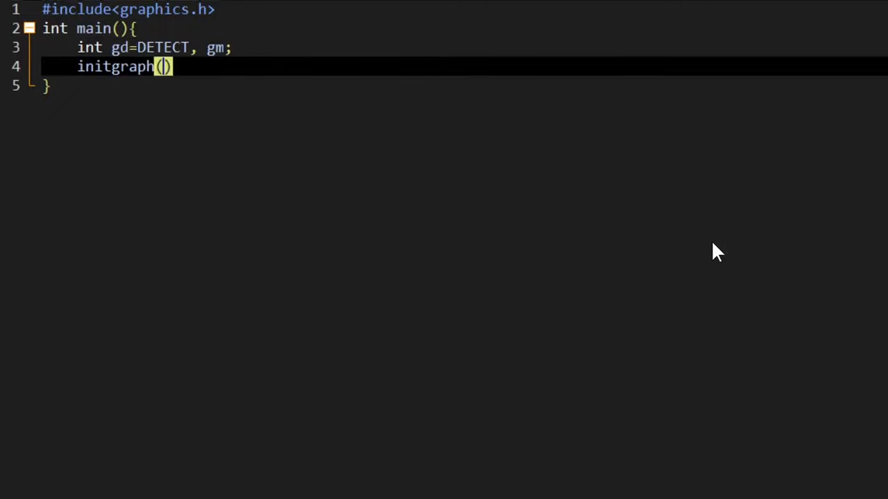
pyautogui.write('&')
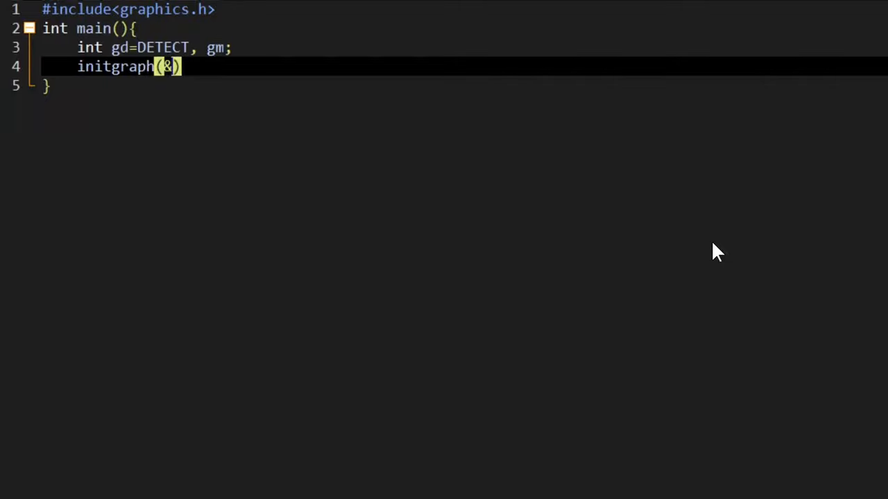
pyautogui.write('gd, &gm, (')
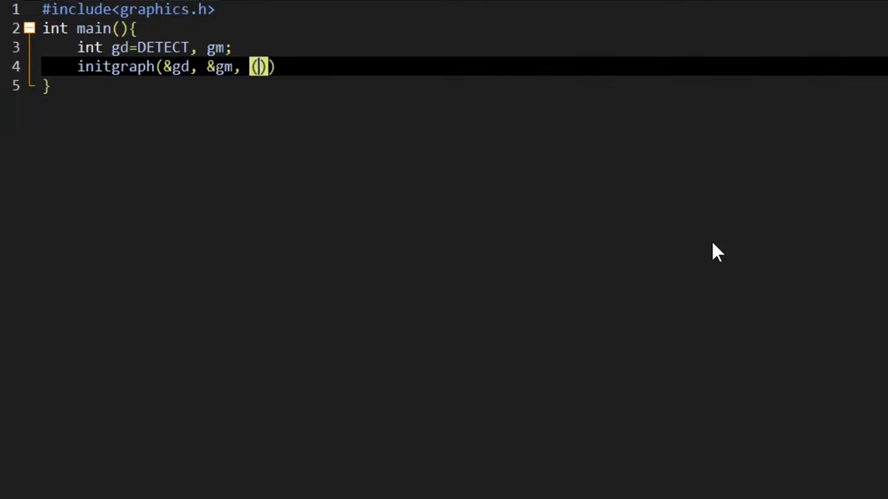
pyautogui.write('char*')
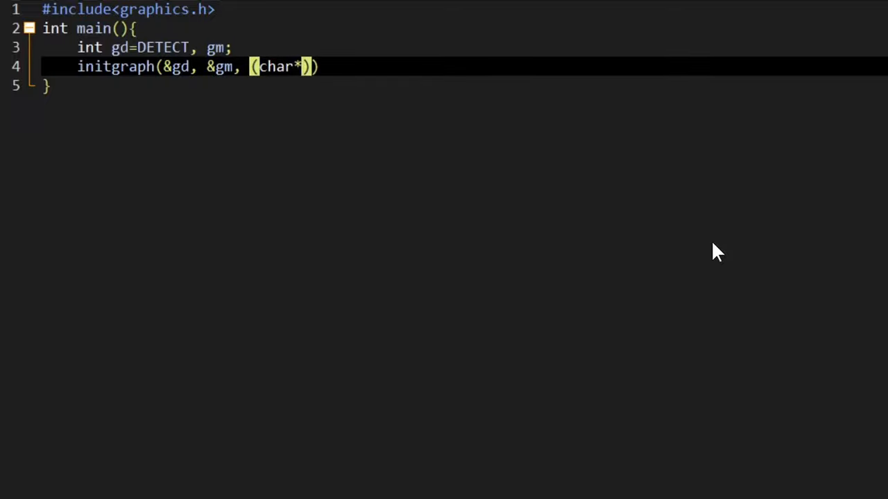
pyautogui.write('"')
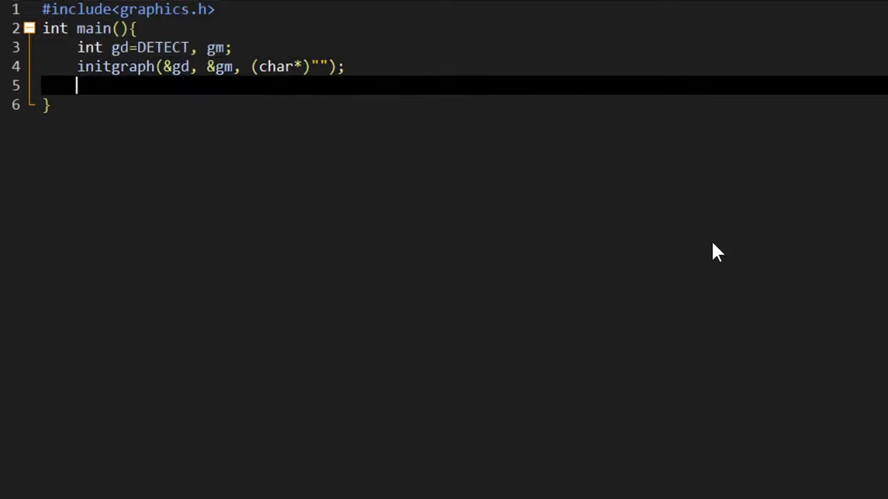
# - Add circle(320,240,200), getch(), closegraph() and return 0 to finish the program
pyautogui.write('circle')
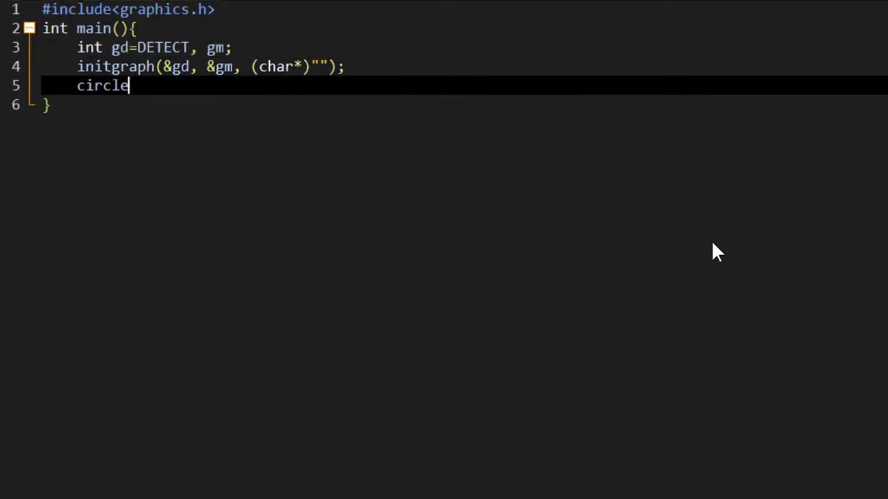
pyautogui.write('(320')
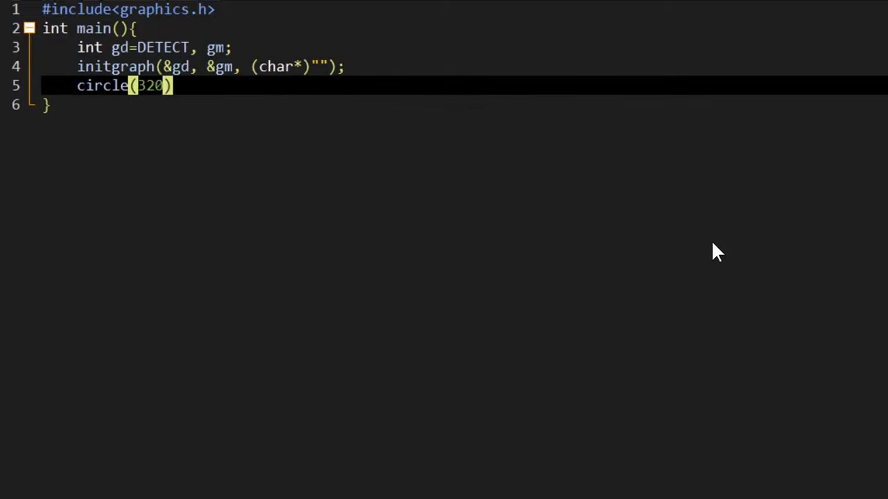
pyautogui.write(',240,200')
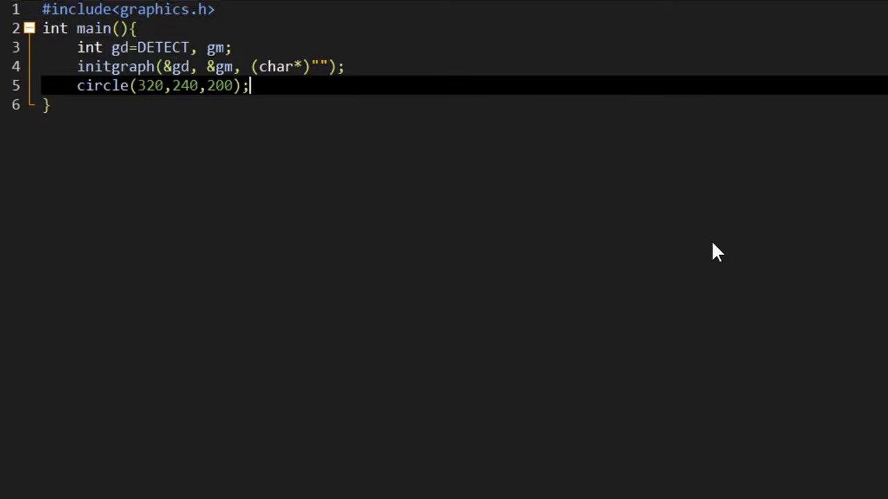
pyautogui.write('g')
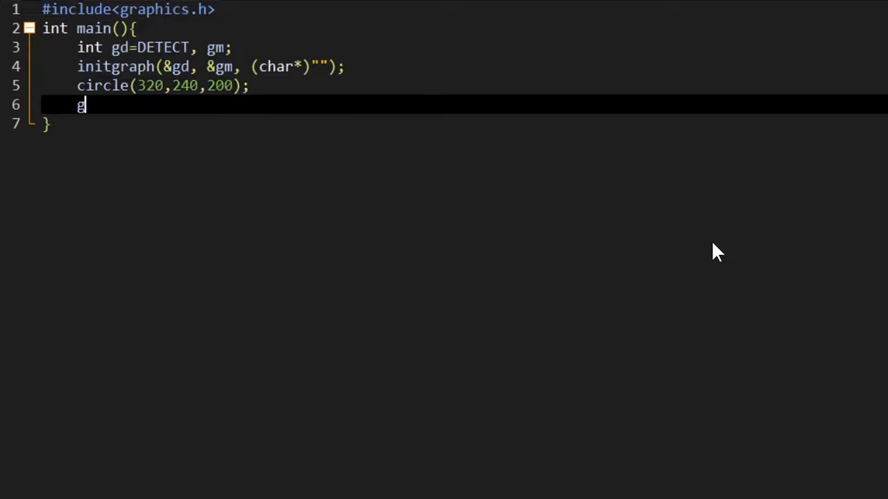
pyautogui.write('etch();')
pyautogui.write('clos')
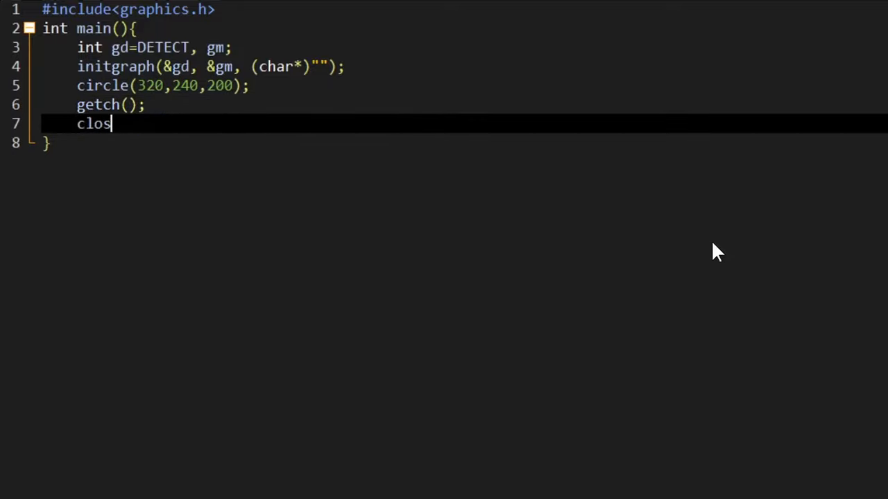
pyautogui.write('egraph();')
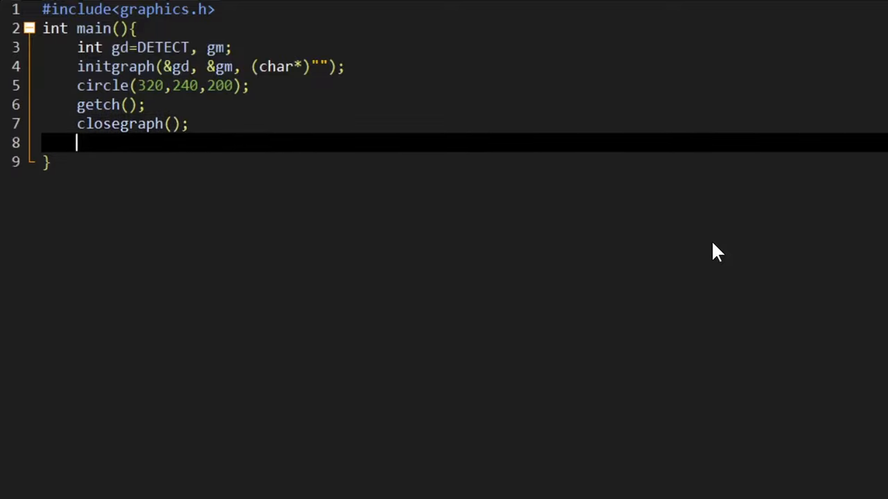
pyautogui.write('return 0;')
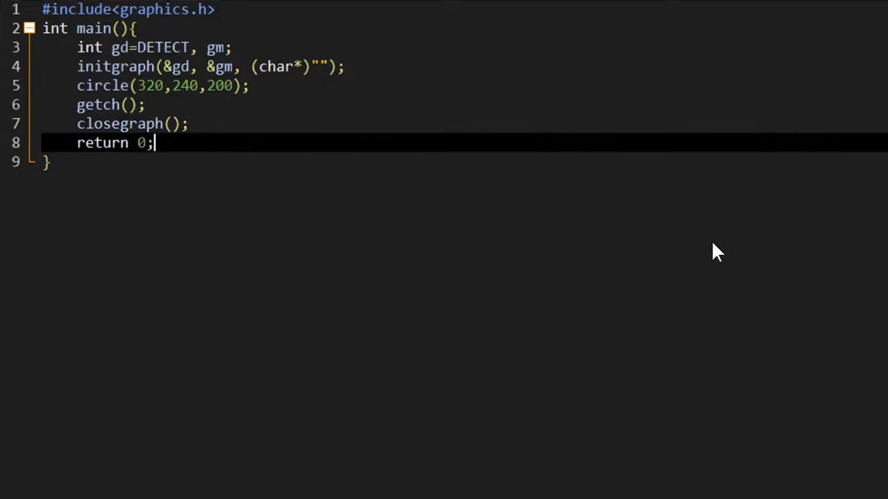
pyautogui.moveTo(590, 280)
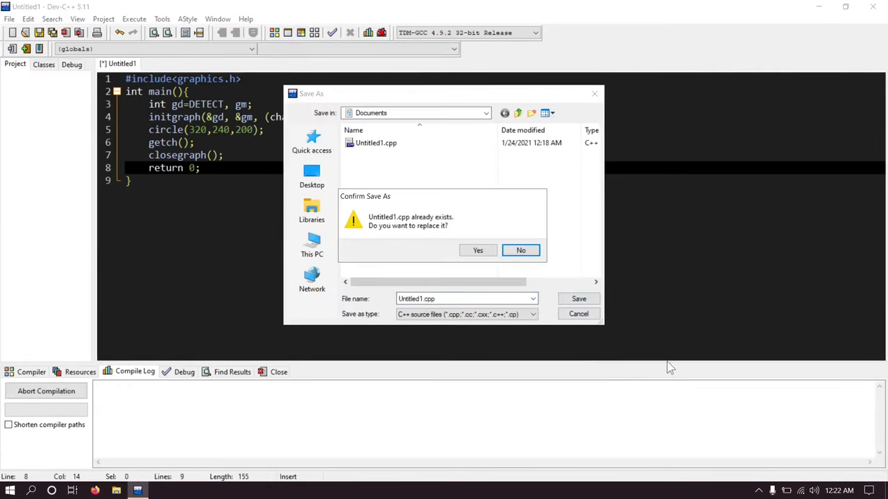
pyautogui.moveTo(477, 250)
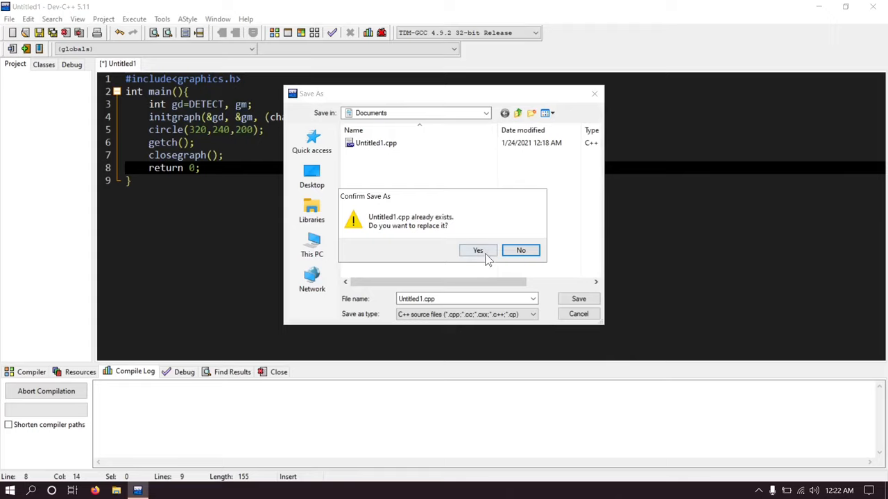
# - Save the program as Untitled1.cpp, replacing the existing file
pyautogui.click(477, 249)
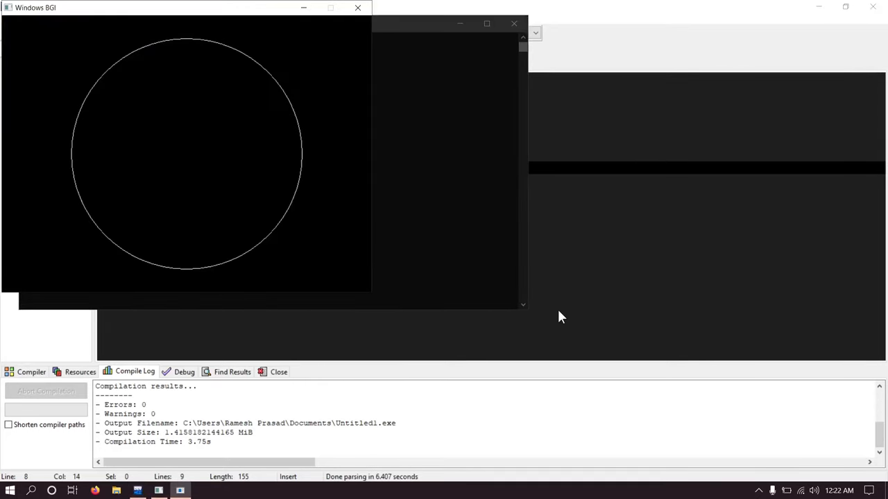
pyautogui.moveTo(230, 189)
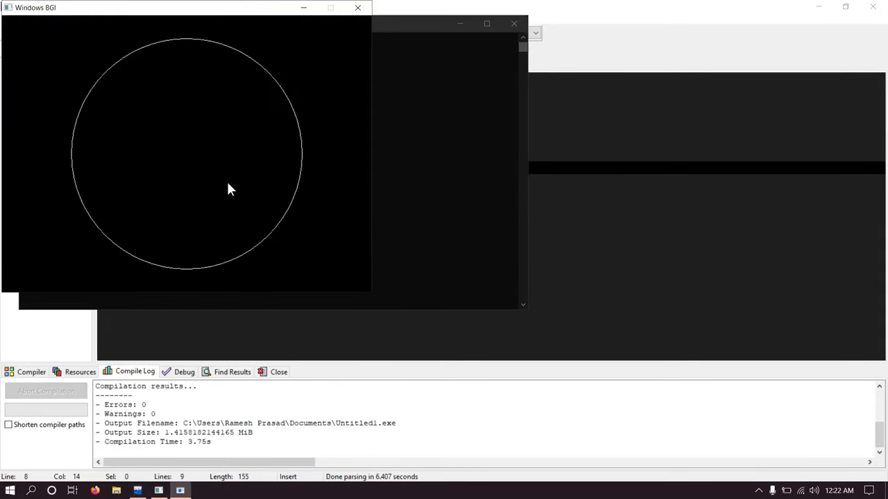
pyautogui.moveTo(297, 260)
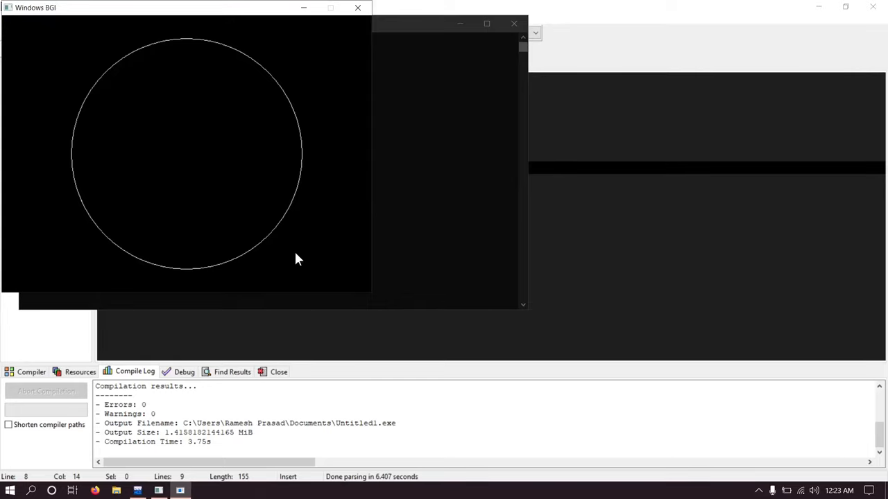
pyautogui.moveTo(697, 347)
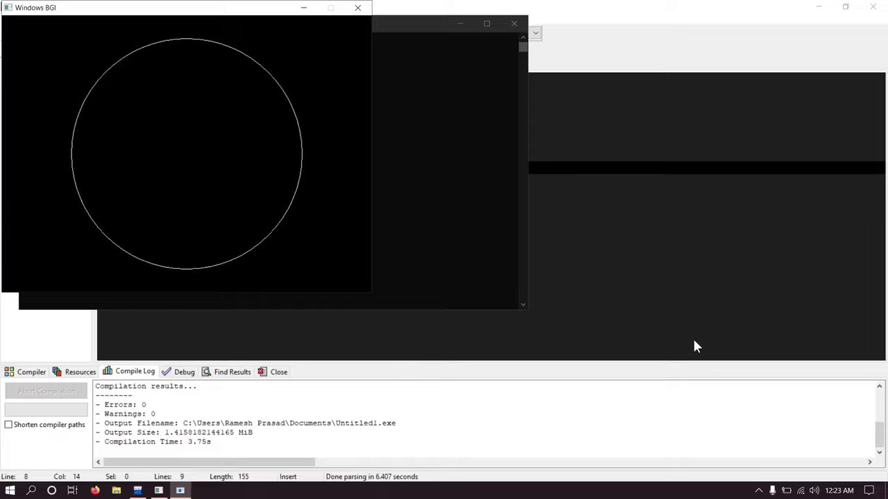
pyautogui.moveTo(673, 318)
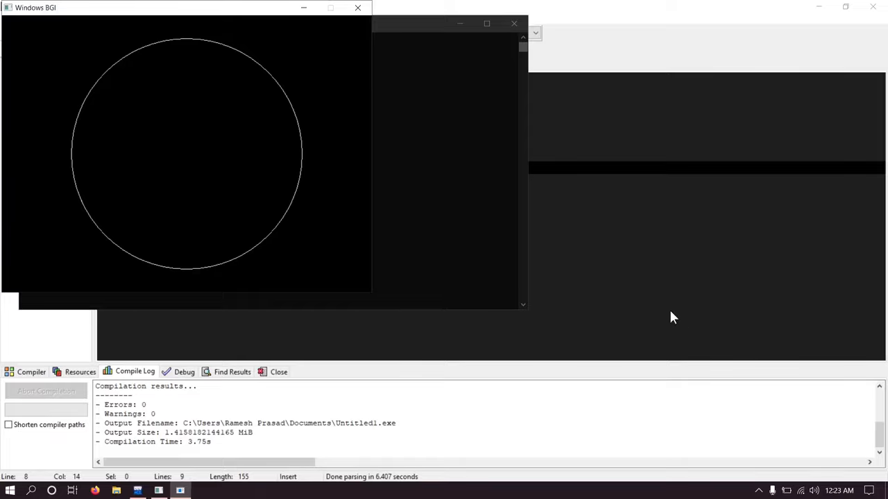